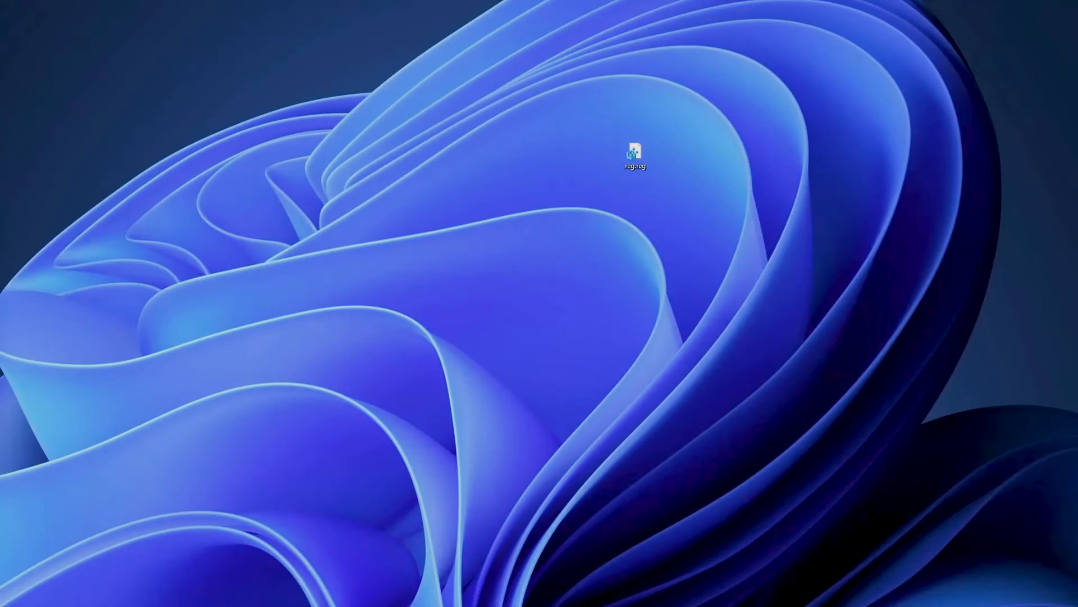
Open reg.reg to review its contents, then close it.
{"action": "double_click", "coordinate": [635, 148]}
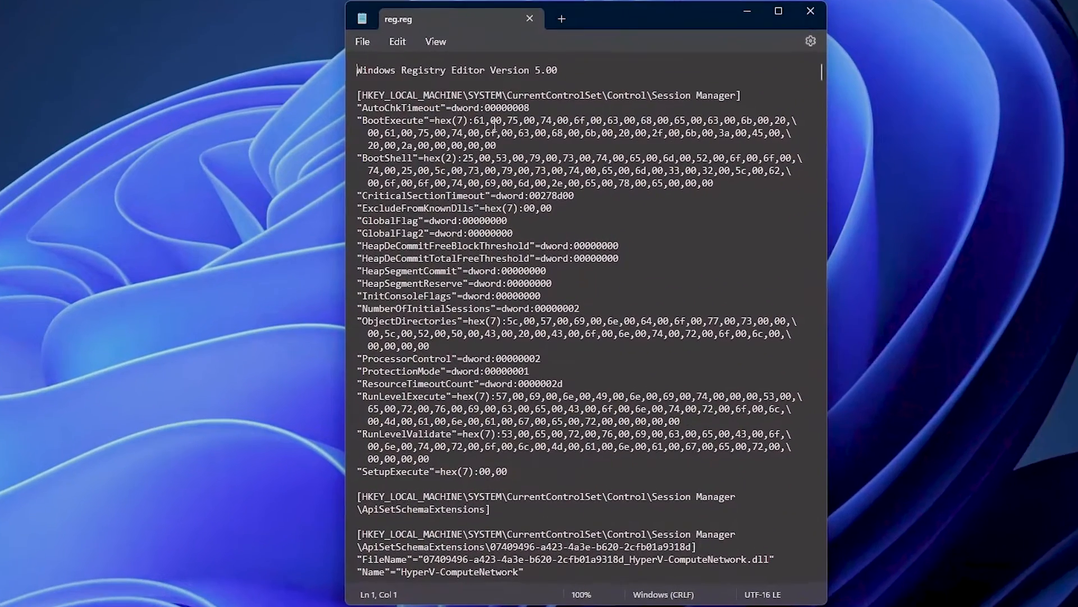
{"action": "mouse_move", "coordinate": [612, 90]}
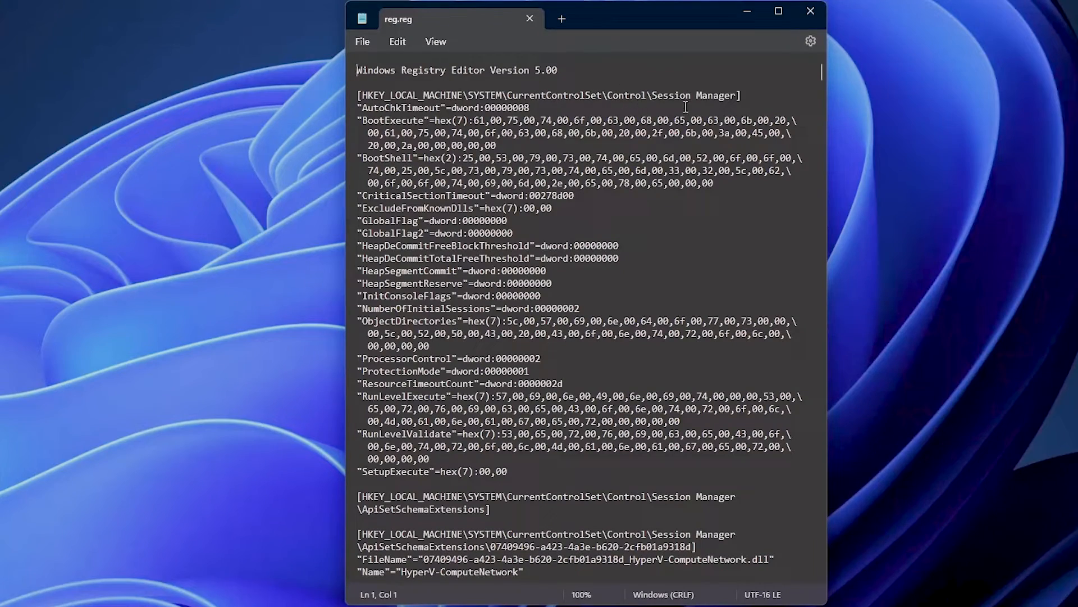
{"action": "scroll", "scroll_direction": "down", "scroll_amount": 3}
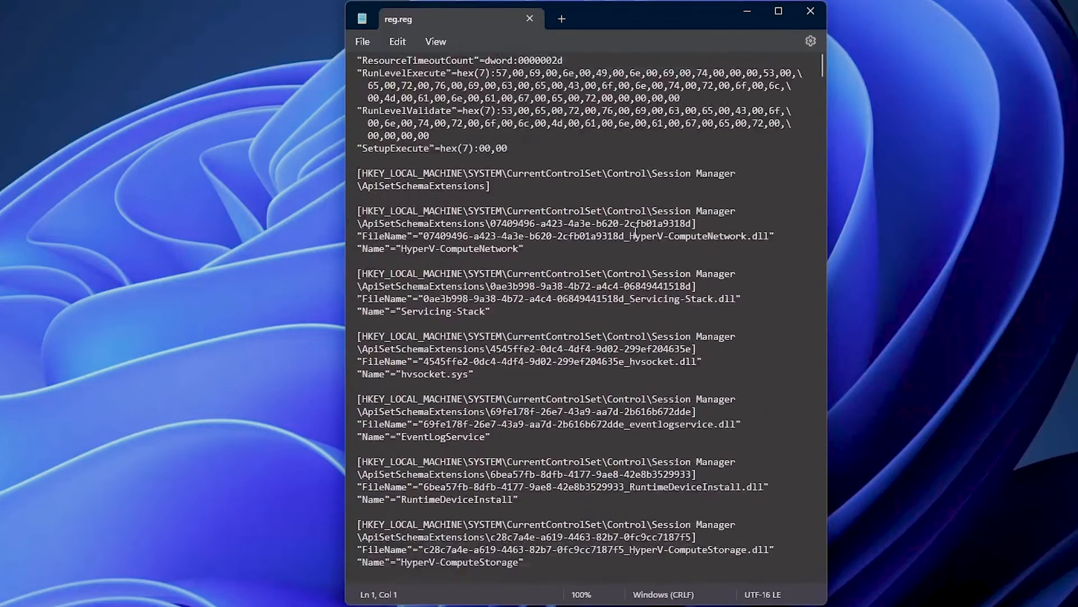
{"action": "scroll", "scroll_direction": "down", "scroll_amount": 3}
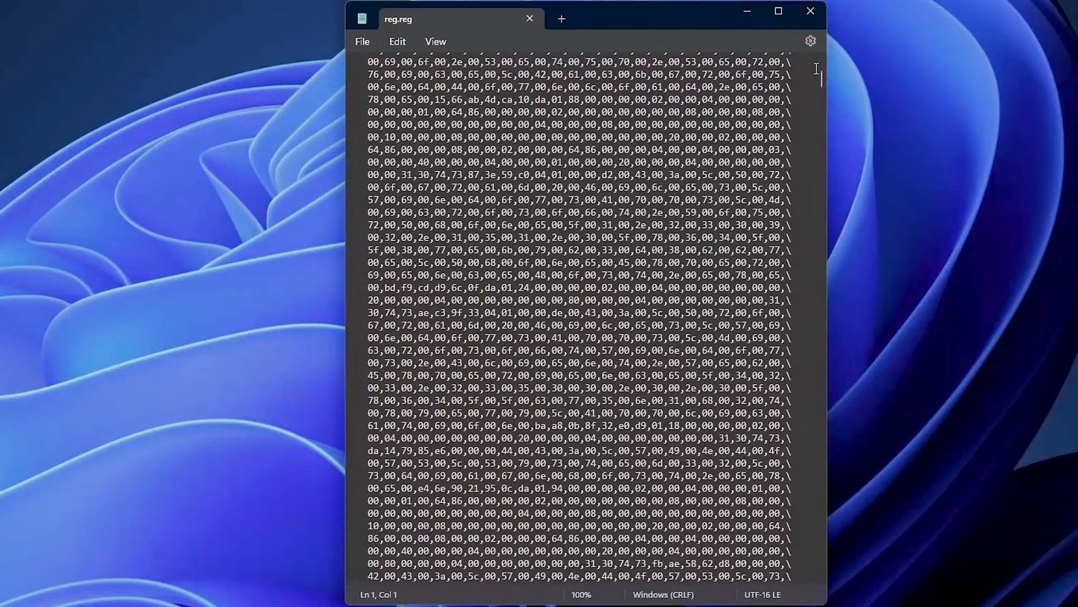
{"action": "left_click", "coordinate": [809, 11]}
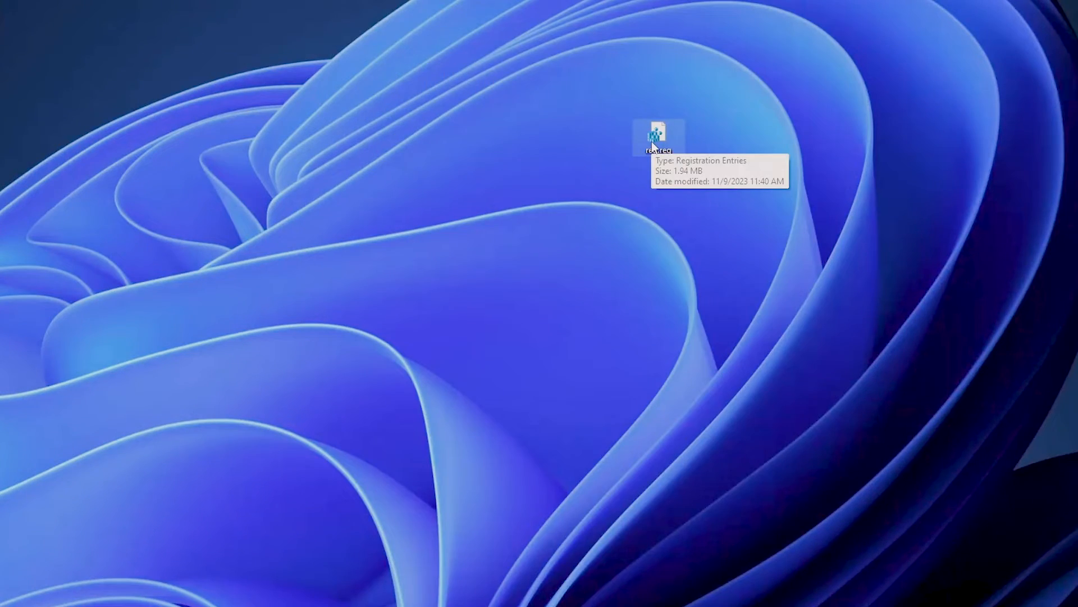
{"action": "mouse_move", "coordinate": [605, 227]}
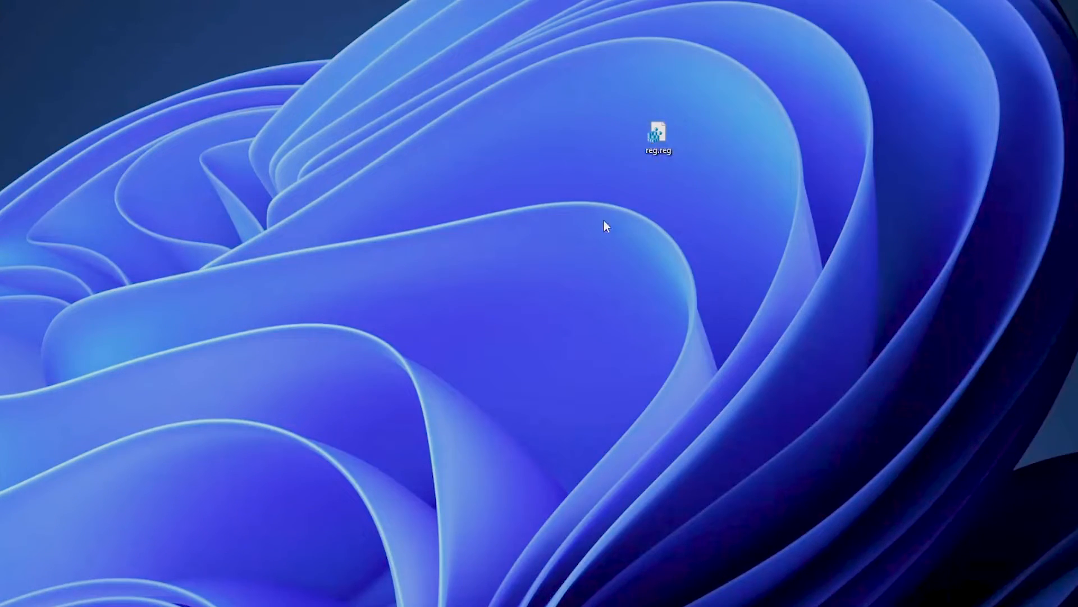
Create a new text document on the desktop and rename it registry.reg, accepting the extension change.
{"action": "right_click", "coordinate": [606, 226]}
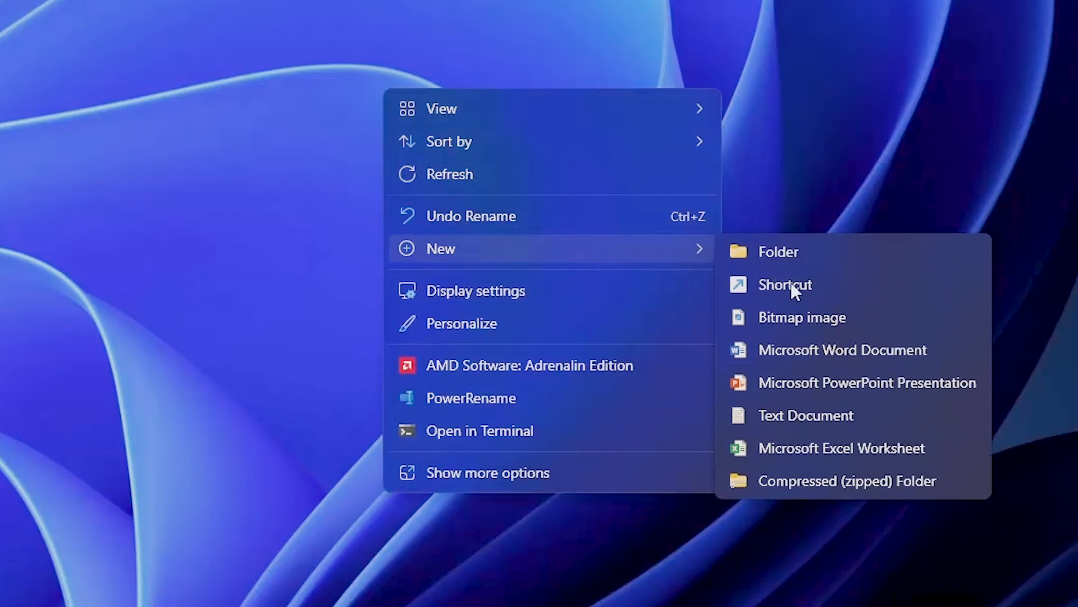
{"action": "left_click", "coordinate": [805, 415]}
{"action": "type", "text": "reg.txt"}
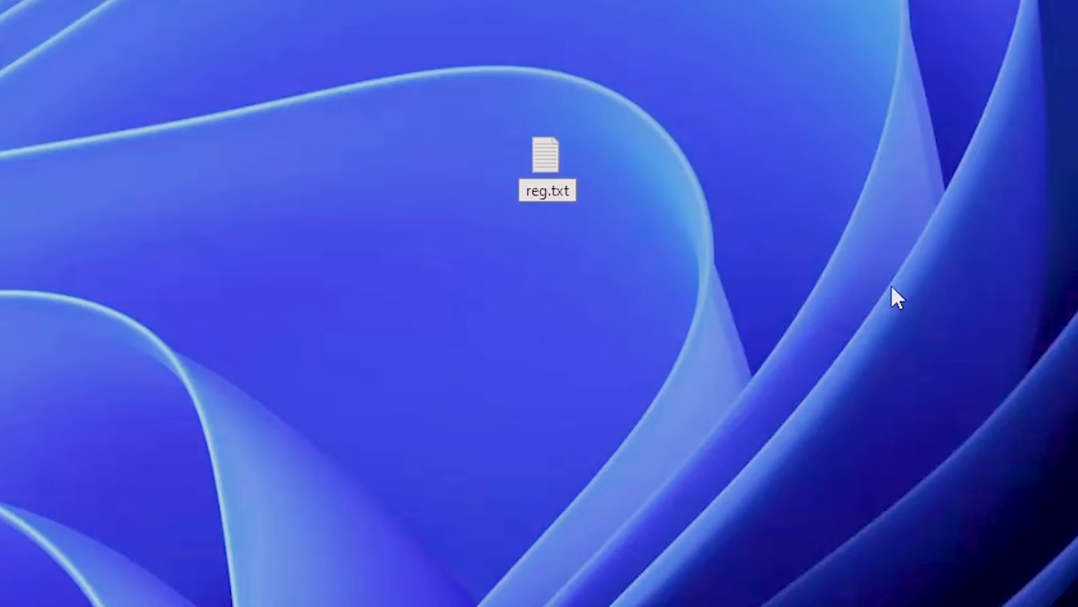
{"action": "type", "text": "registry"}
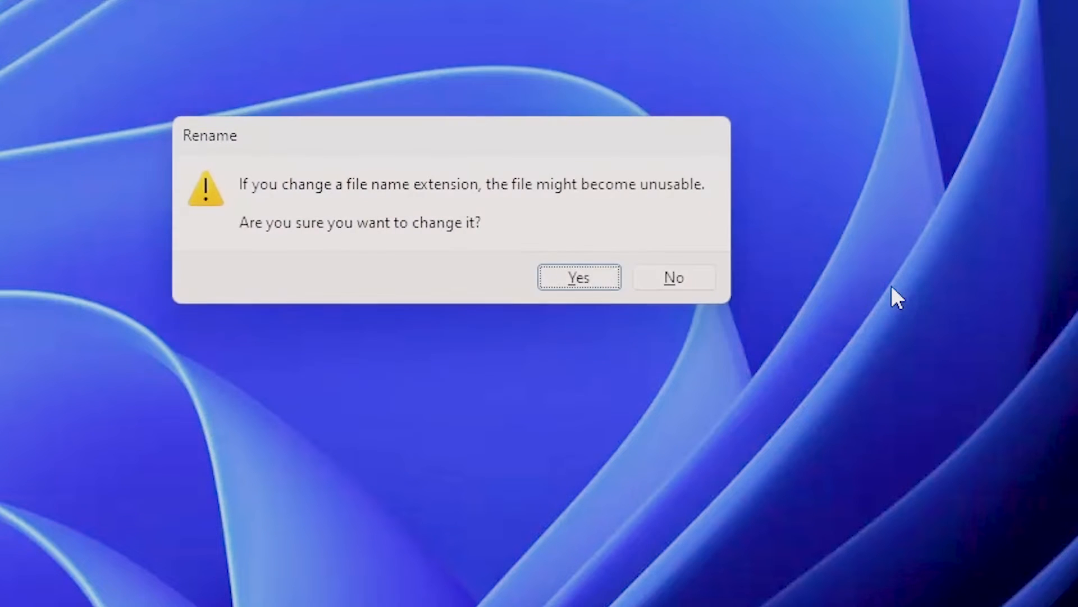
{"action": "left_click", "coordinate": [579, 276]}
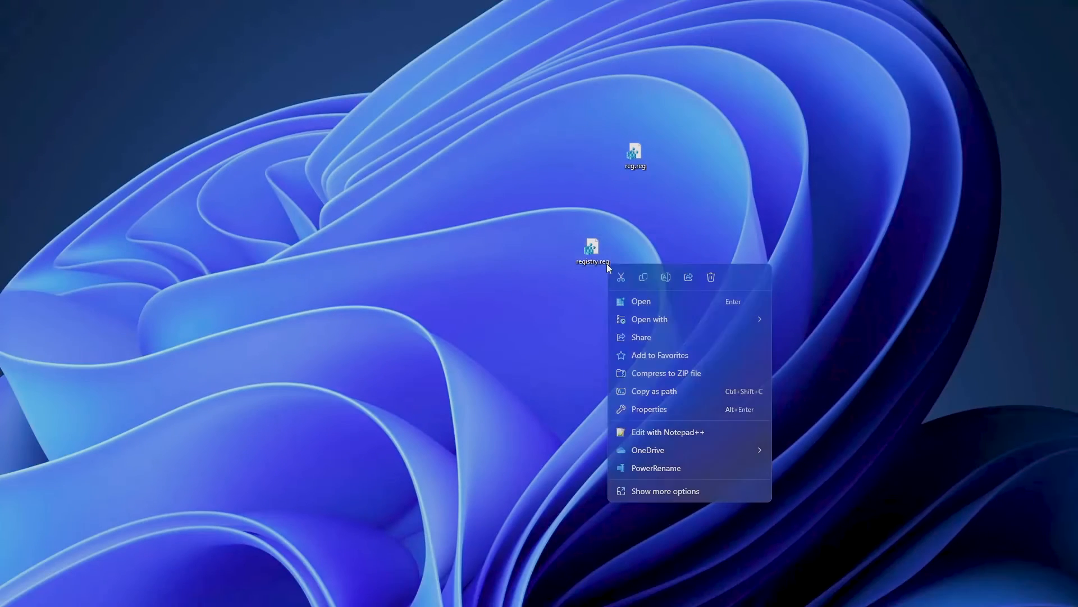
{"action": "left_click", "coordinate": [635, 539]}
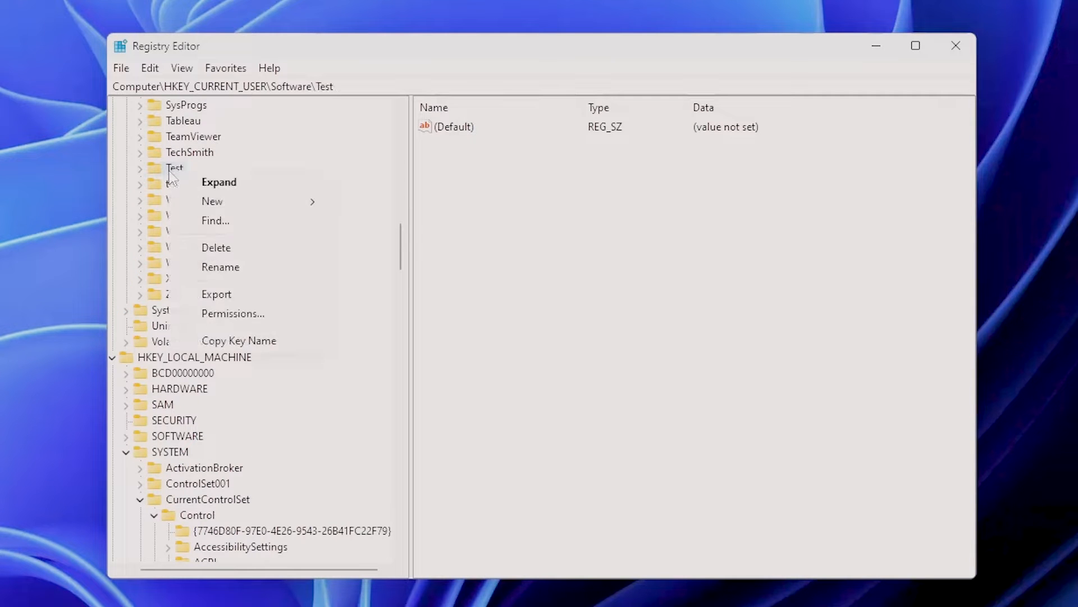
Export the HKEY_CURRENT_USER\Software\Test key to testexport.reg on the desktop.
{"action": "left_click", "coordinate": [215, 293]}
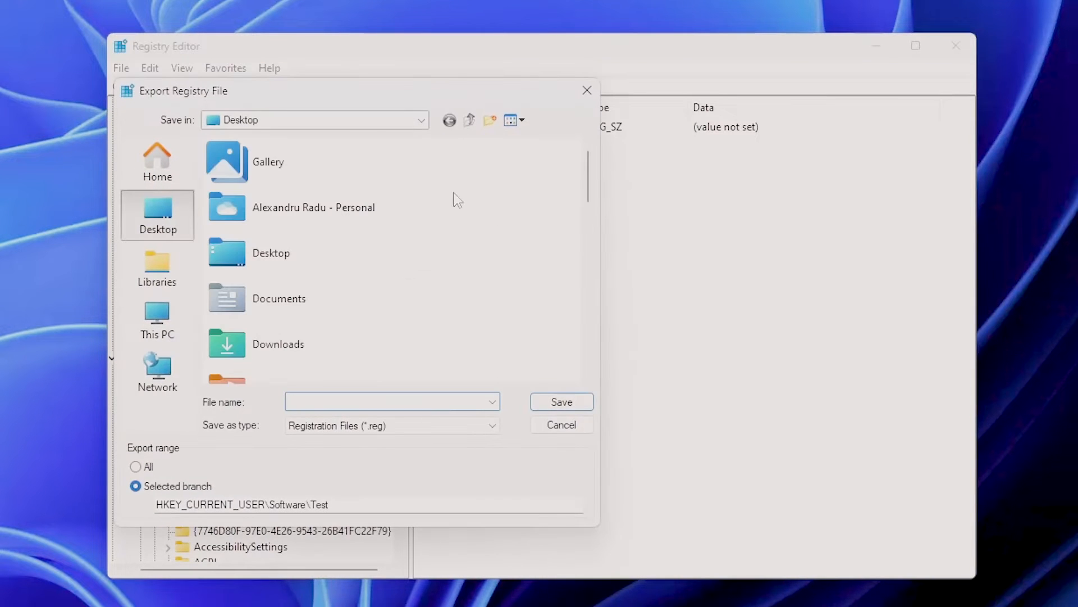
{"action": "type", "text": "testre"}
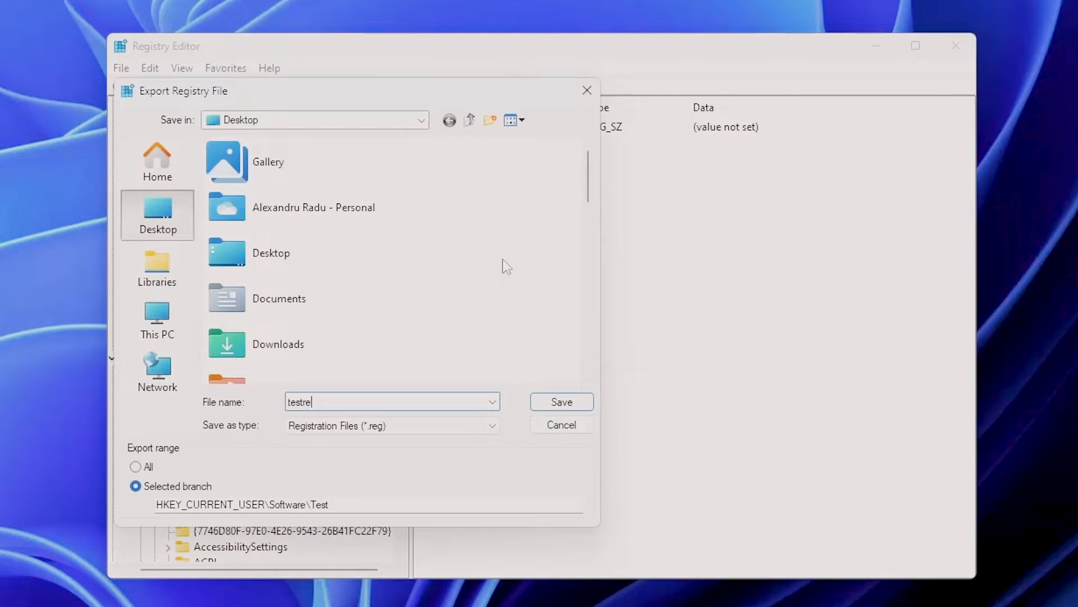
{"action": "left_click", "coordinate": [561, 401]}
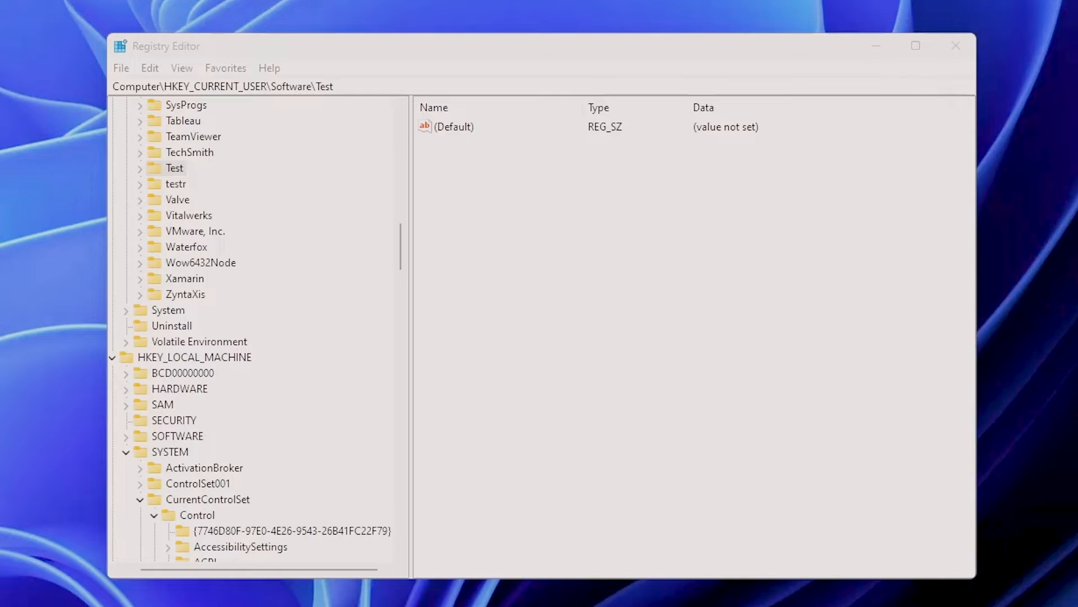
{"action": "mouse_move", "coordinate": [6, 148]}
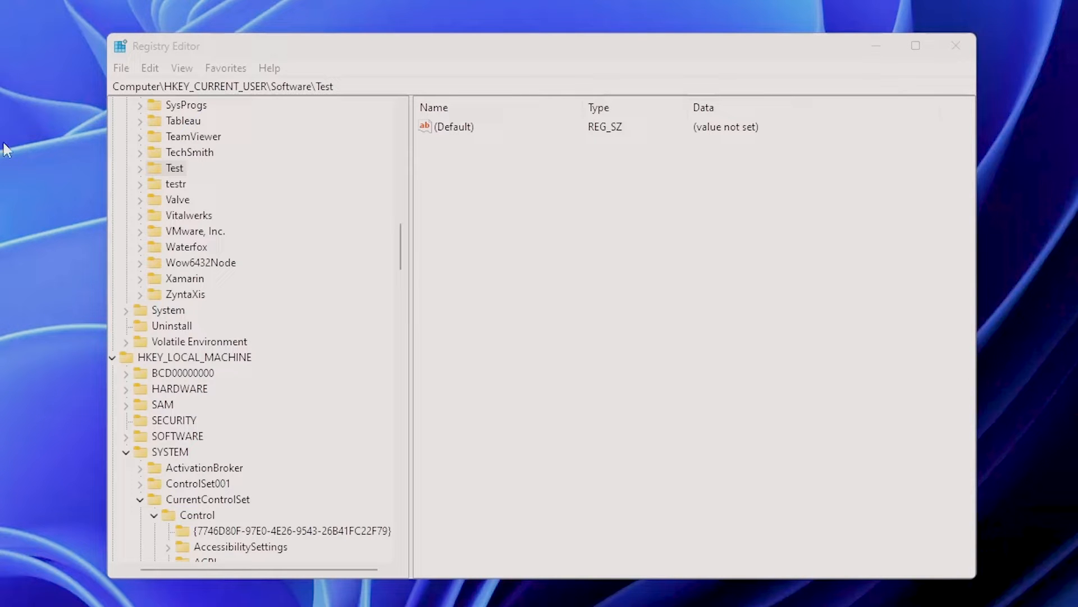
{"action": "left_click", "coordinate": [955, 46]}
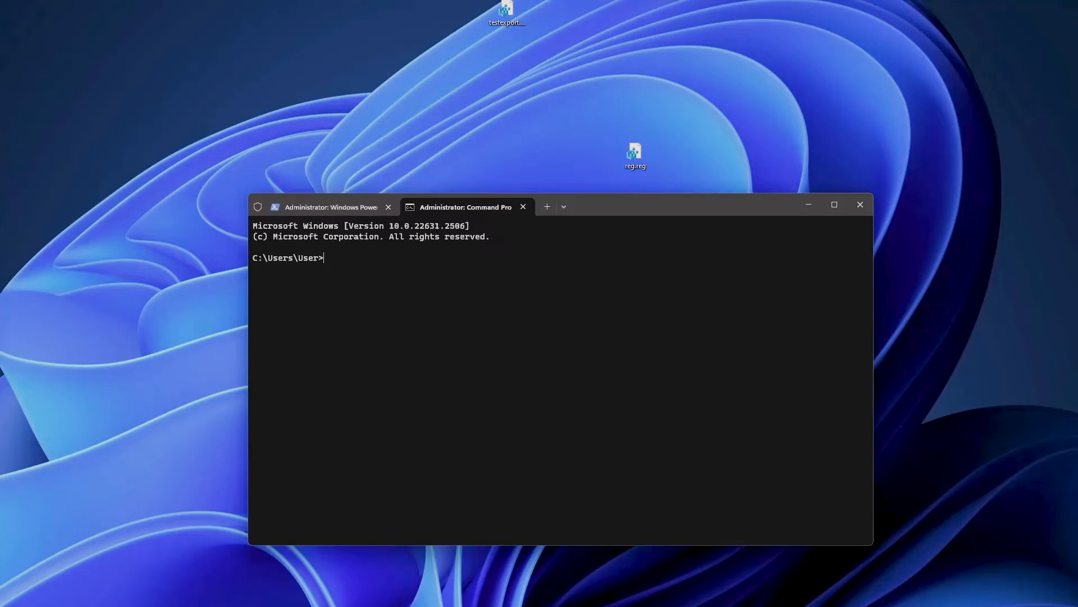
Run reg.exe without arguments, then show its /? usage help.
{"action": "type", "text": "reg.ex"}
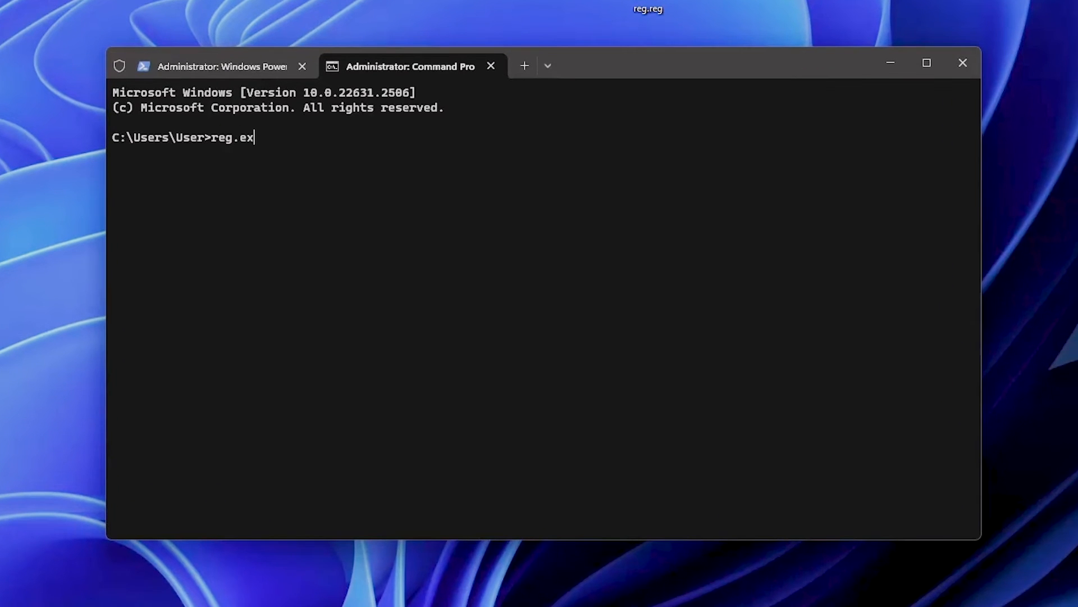
{"action": "key", "text": "Return"}
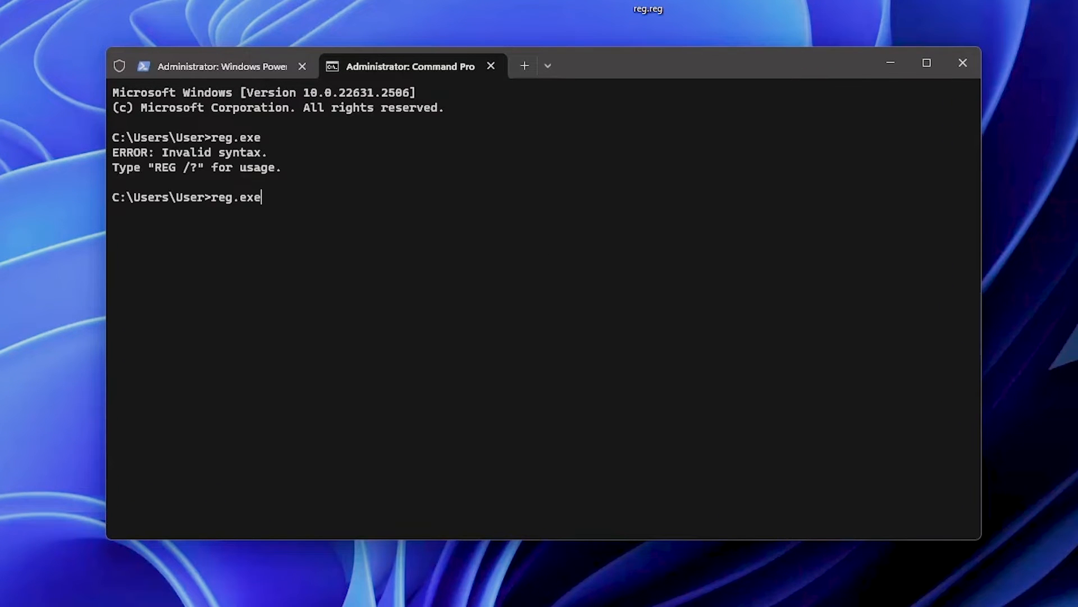
{"action": "key", "text": "Return"}
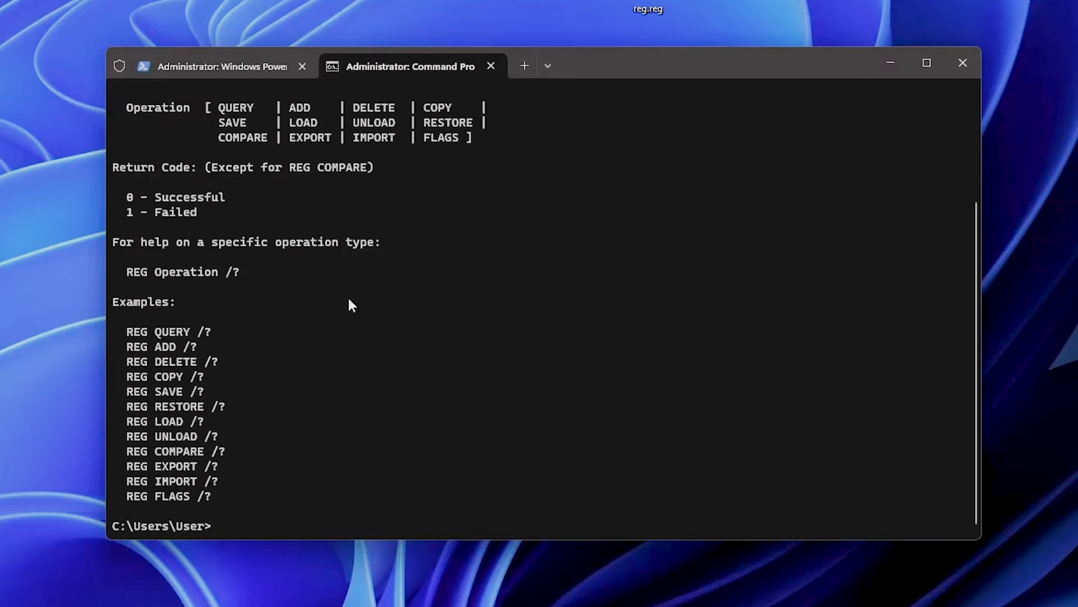
{"action": "mouse_move", "coordinate": [180, 413]}
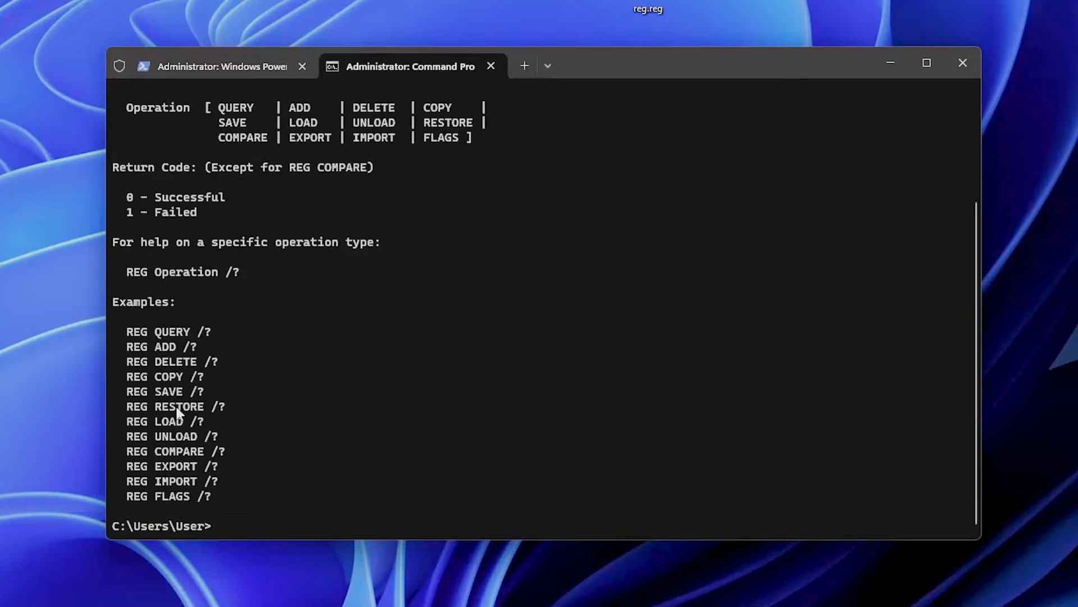
{"action": "mouse_move", "coordinate": [413, 332]}
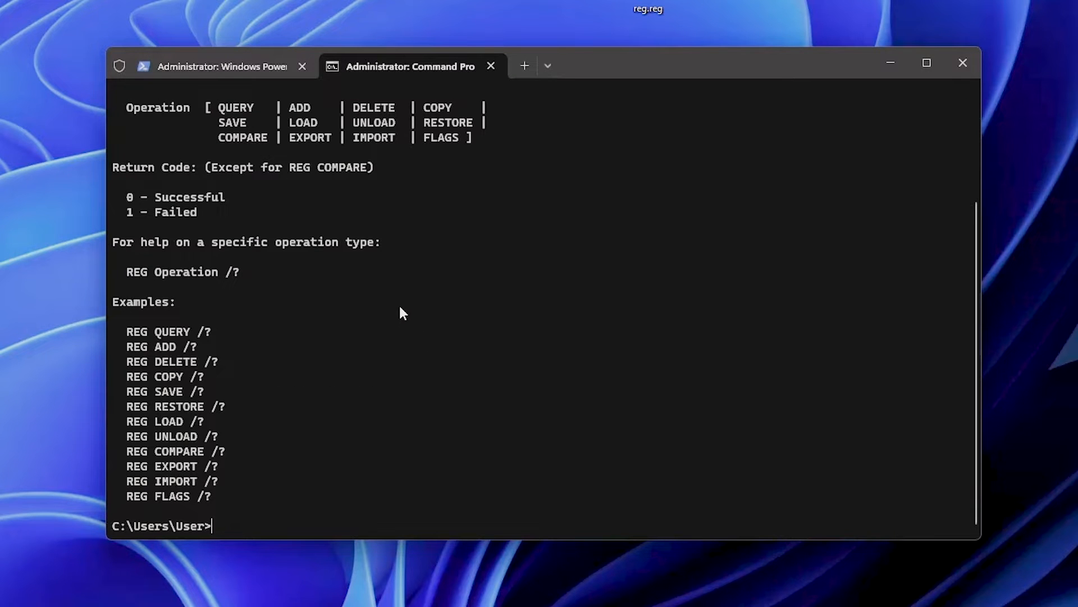
{"action": "mouse_move", "coordinate": [344, 258]}
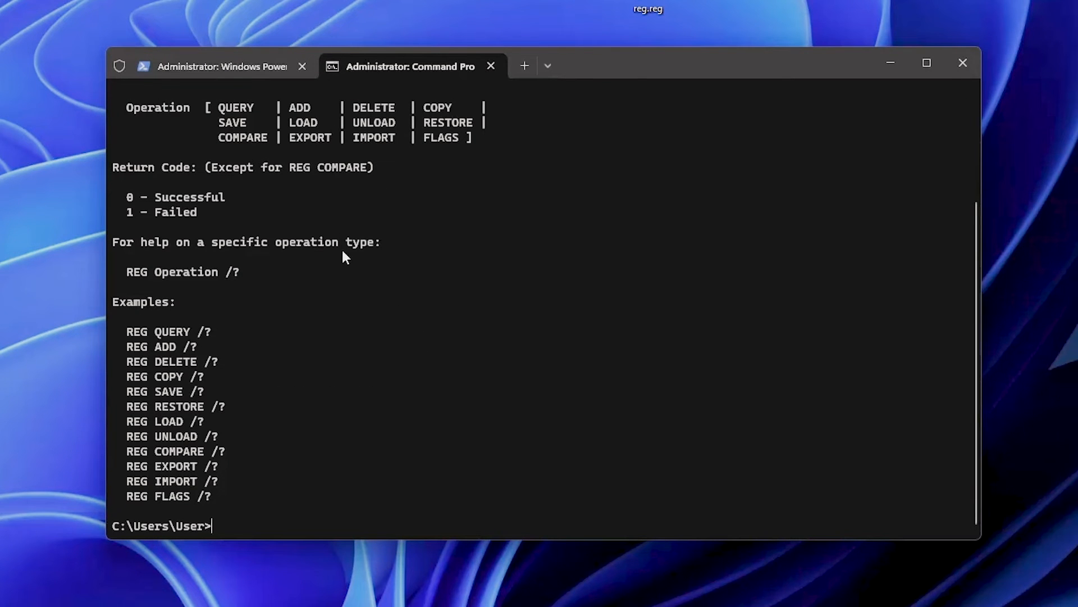
{"action": "mouse_move", "coordinate": [371, 312]}
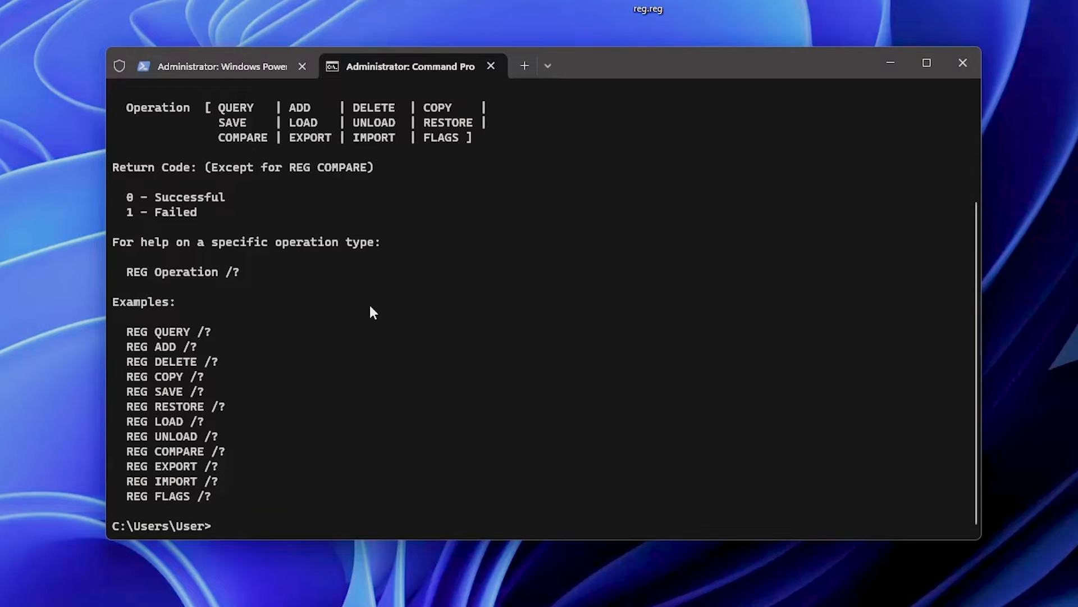
{"action": "mouse_move", "coordinate": [377, 303]}
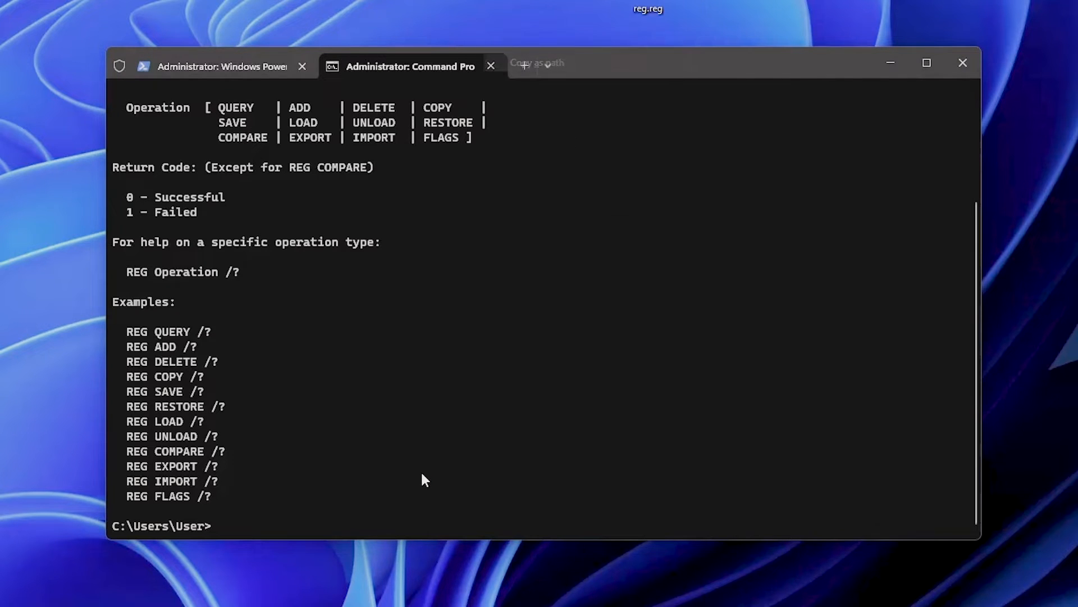
Import C:\Users\User\Desktop\testexport.reg with reg import and a /reg: view switch.
{"action": "type", "text": "reg import \"C:\\Users\\User\\Desktop\\testexport.reg"}
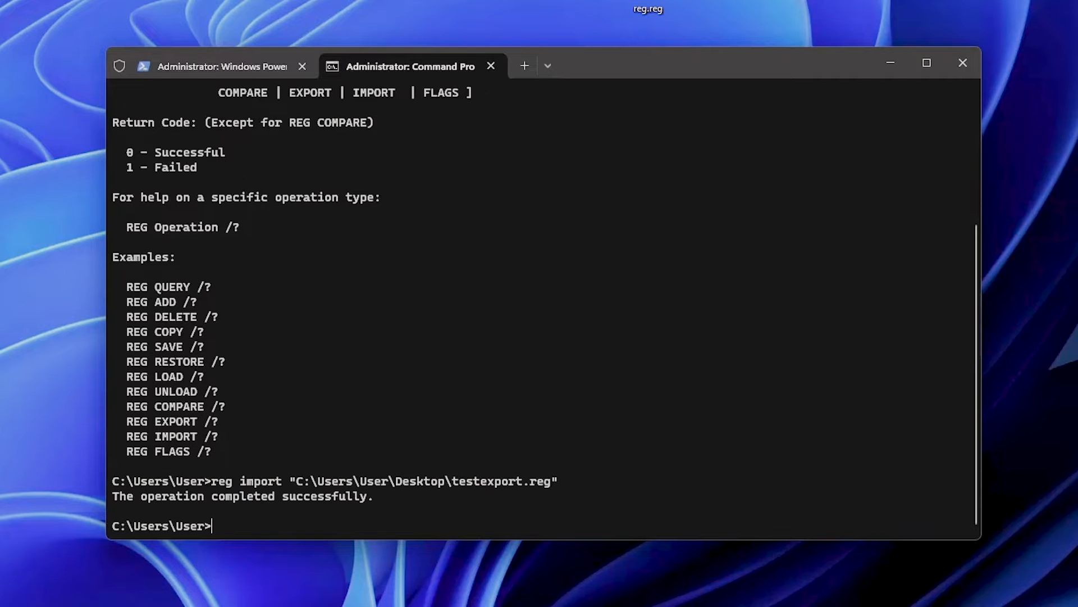
{"action": "mouse_move", "coordinate": [415, 476]}
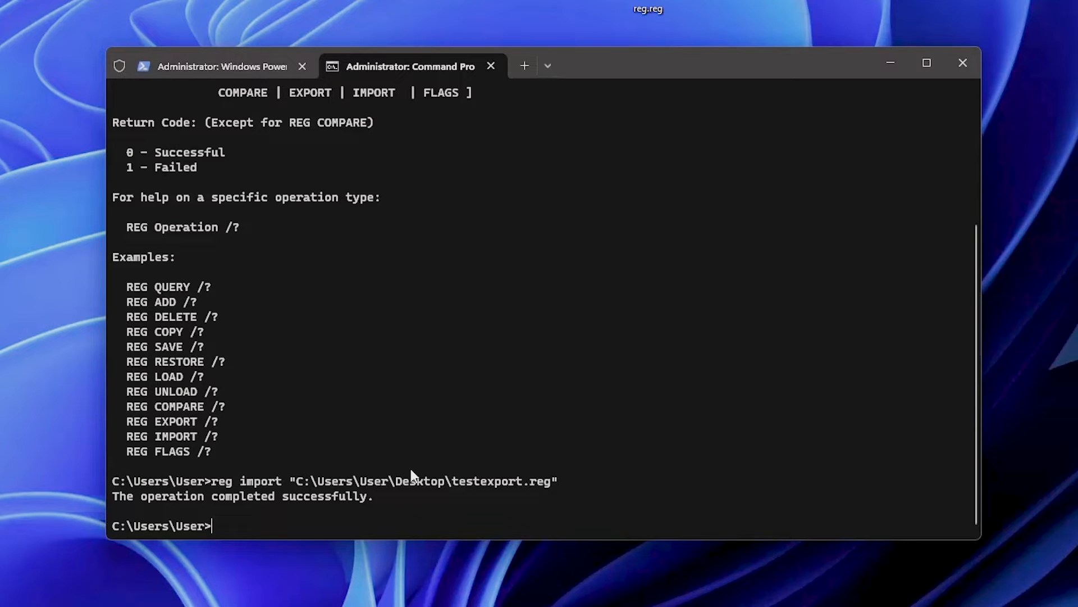
{"action": "type", "text": "reg import \"C:\\Users\\User\\Desktop\\testexport.reg\" /"}
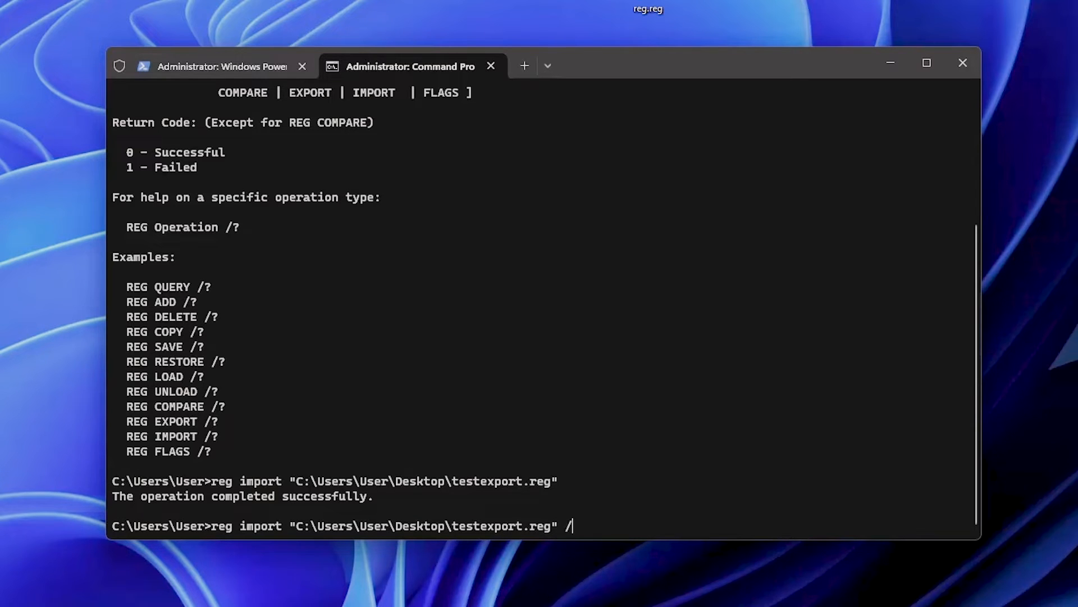
{"action": "type", "text": "reg:3"}
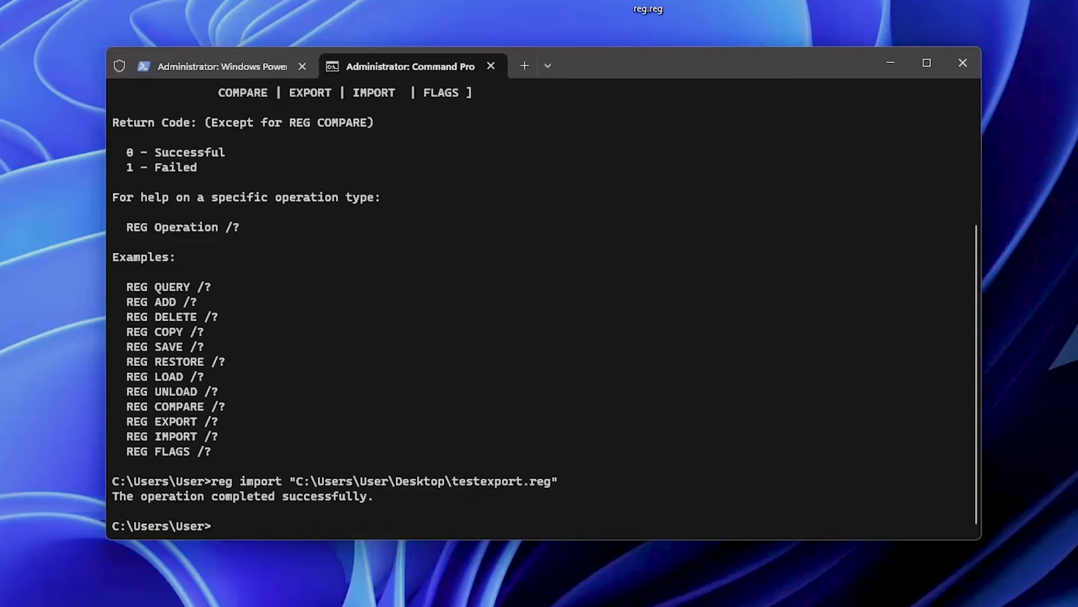
{"action": "mouse_move", "coordinate": [418, 452]}
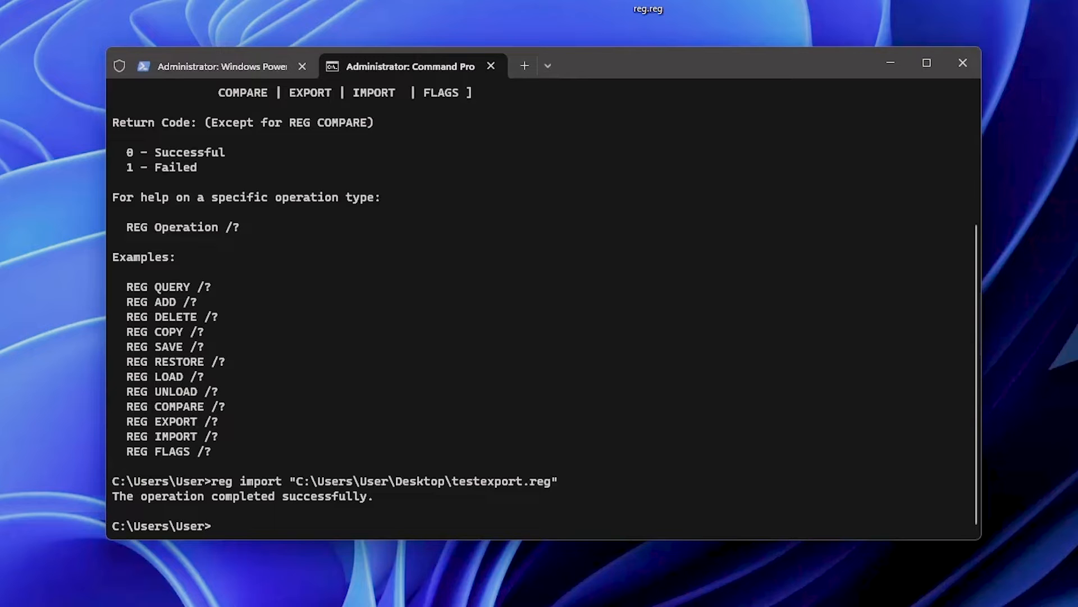
{"action": "mouse_move", "coordinate": [416, 451]}
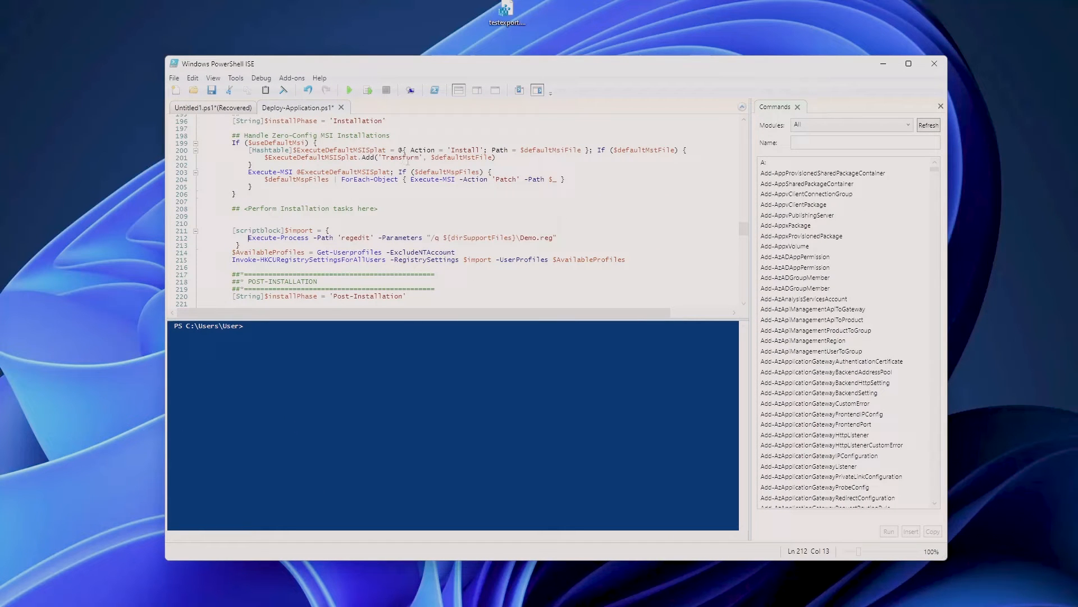
Scroll Deploy-Application.ps1 to the Installation block running regedit on Demo.reg.
{"action": "scroll", "scroll_direction": "up", "scroll_amount": 3}
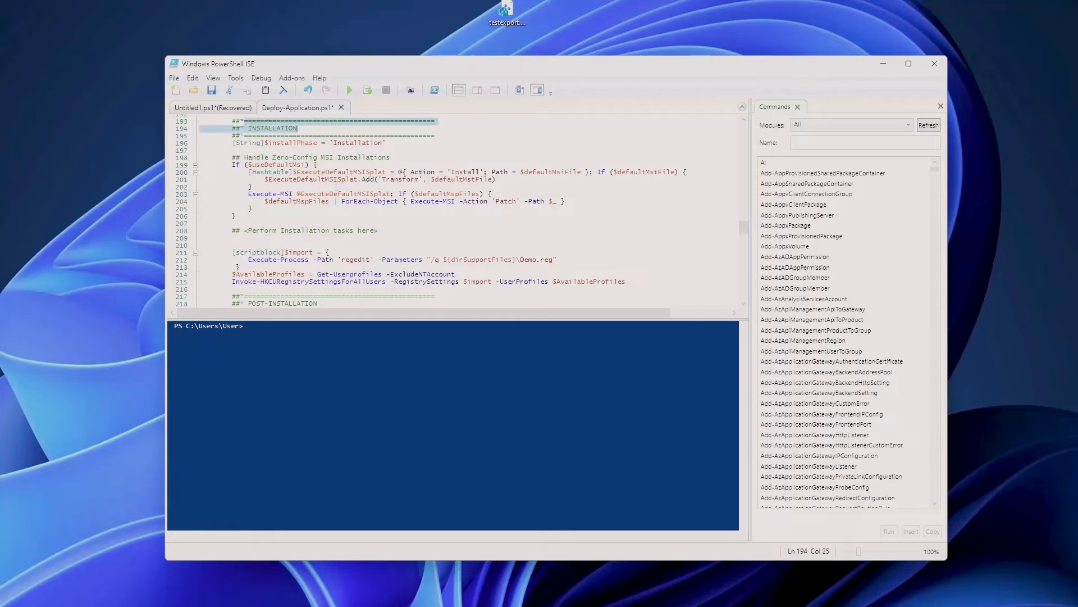
{"action": "scroll", "scroll_direction": "down", "scroll_amount": 3}
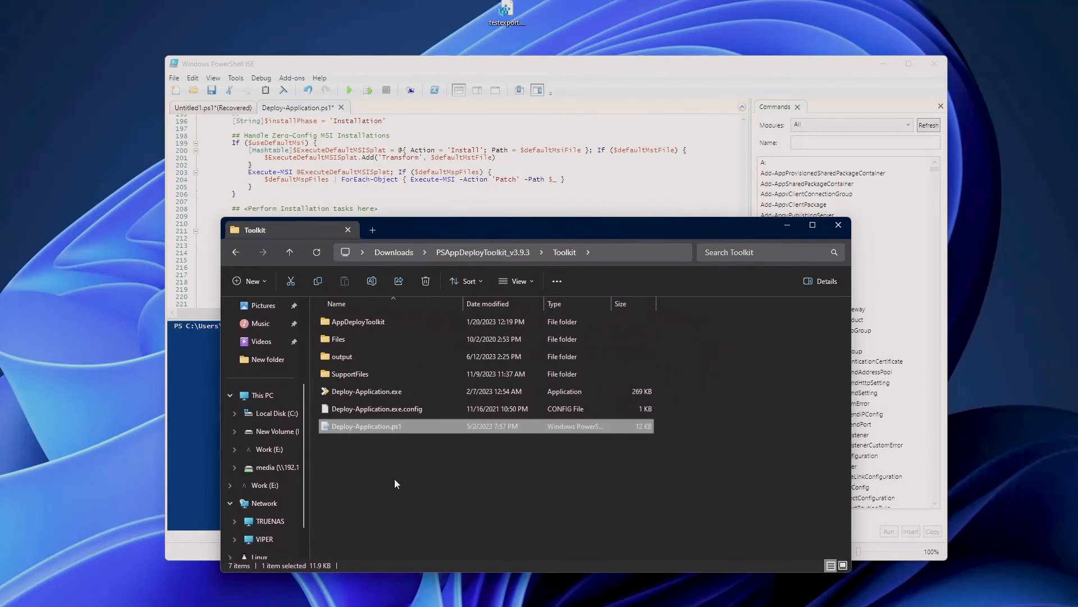
{"action": "double_click", "coordinate": [338, 338]}
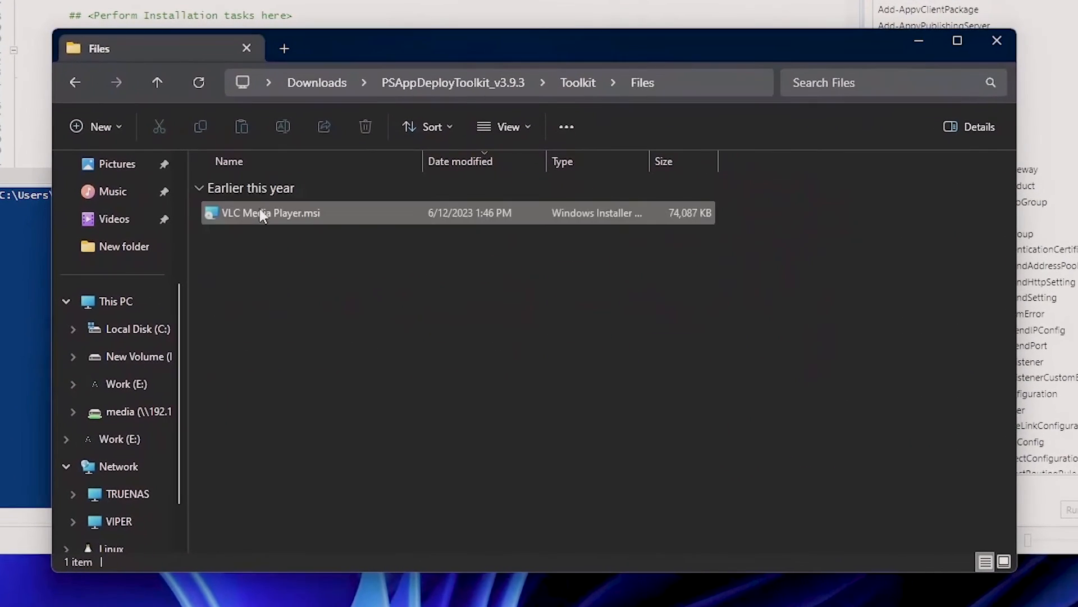
{"action": "mouse_move", "coordinate": [344, 230]}
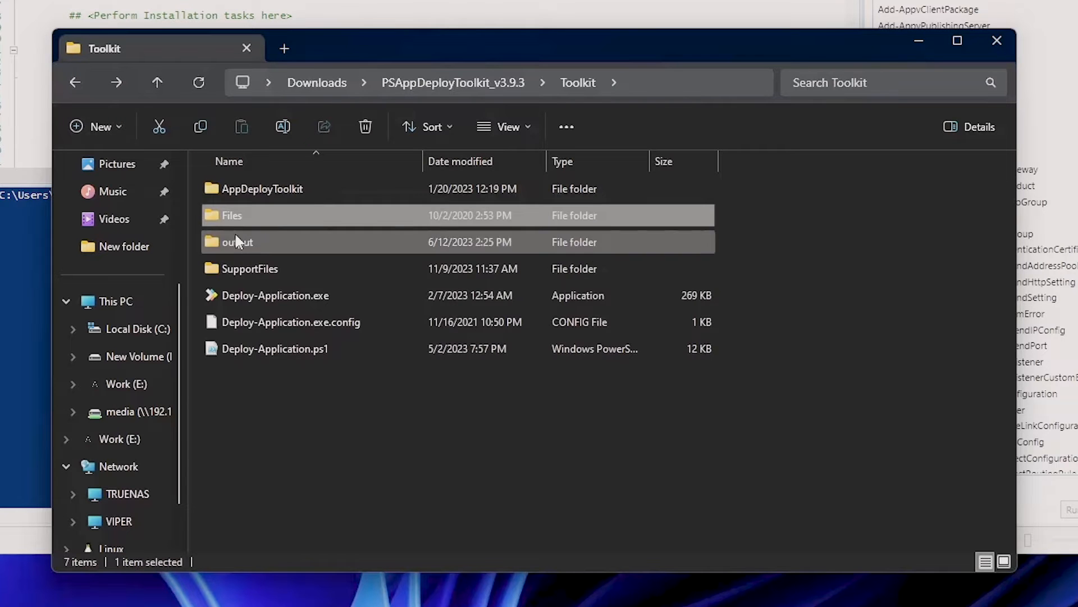
{"action": "double_click", "coordinate": [249, 268]}
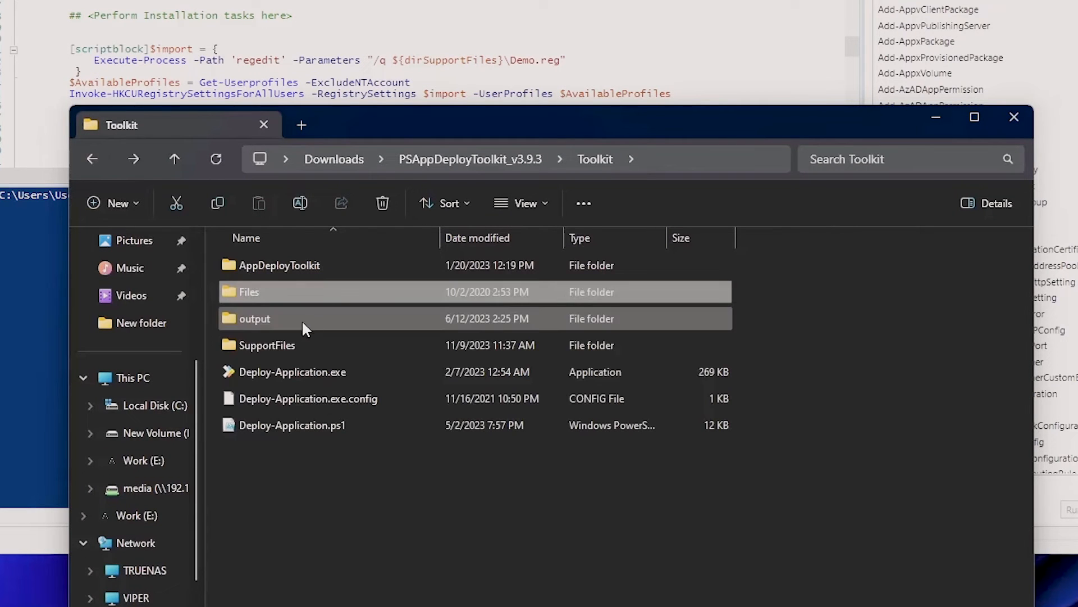
{"action": "double_click", "coordinate": [266, 344]}
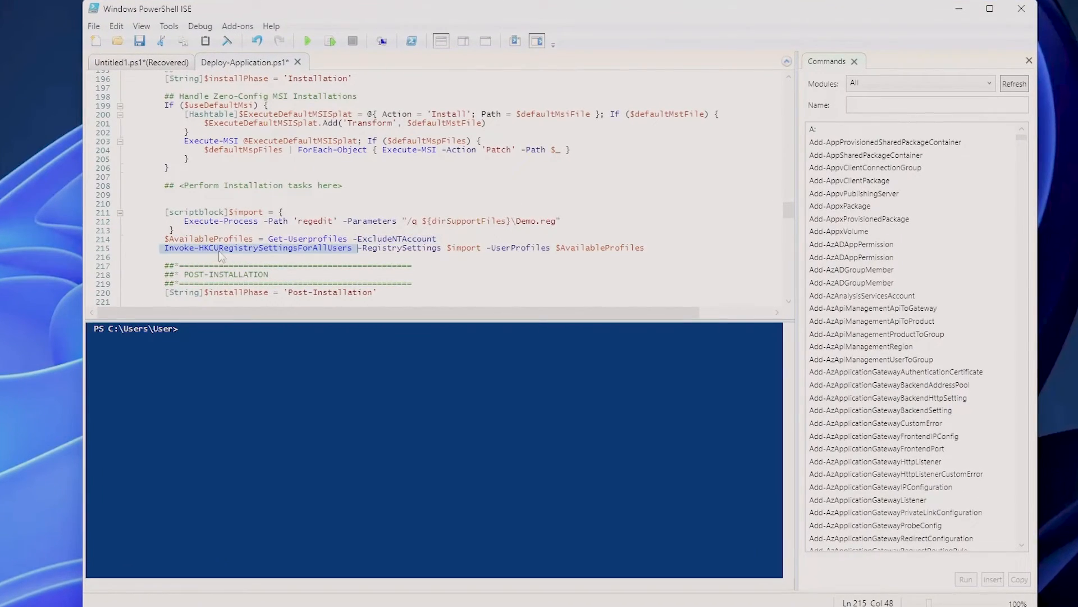
{"action": "mouse_move", "coordinate": [355, 257]}
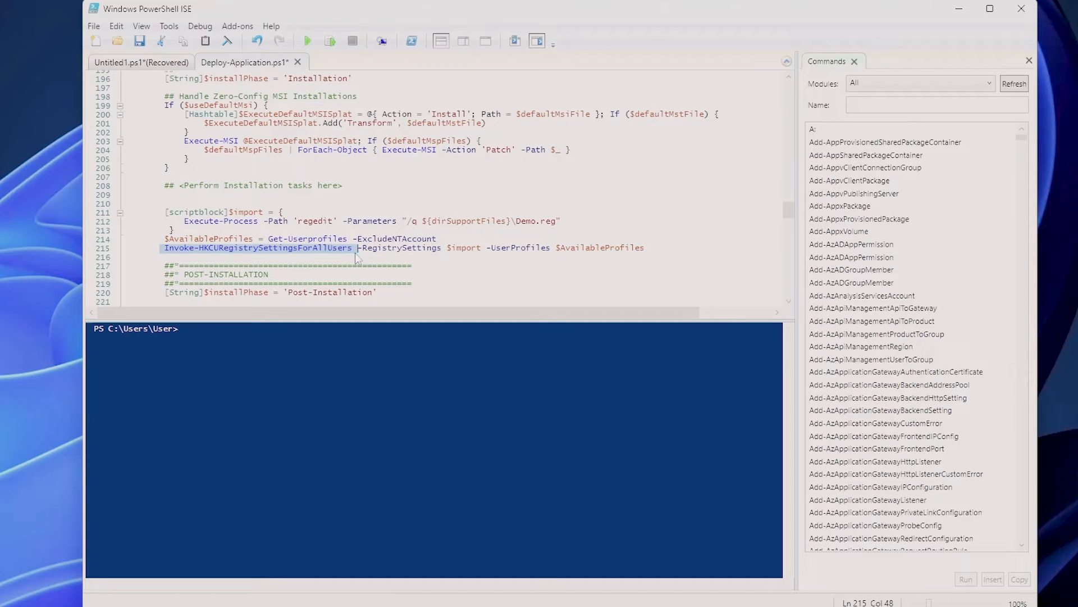
{"action": "left_click", "coordinate": [356, 247]}
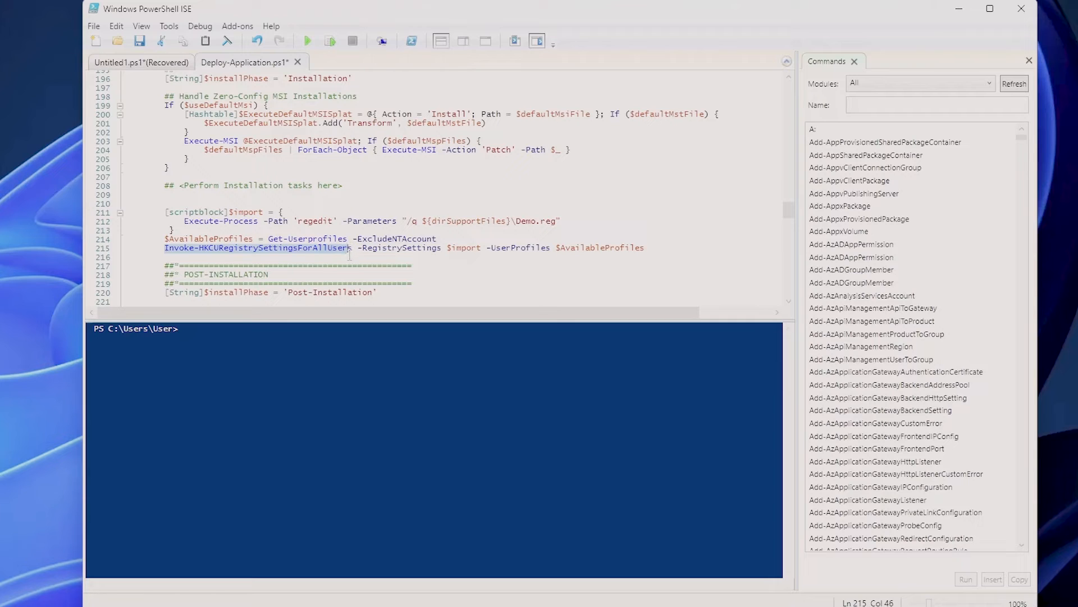
{"action": "left_click", "coordinate": [445, 248]}
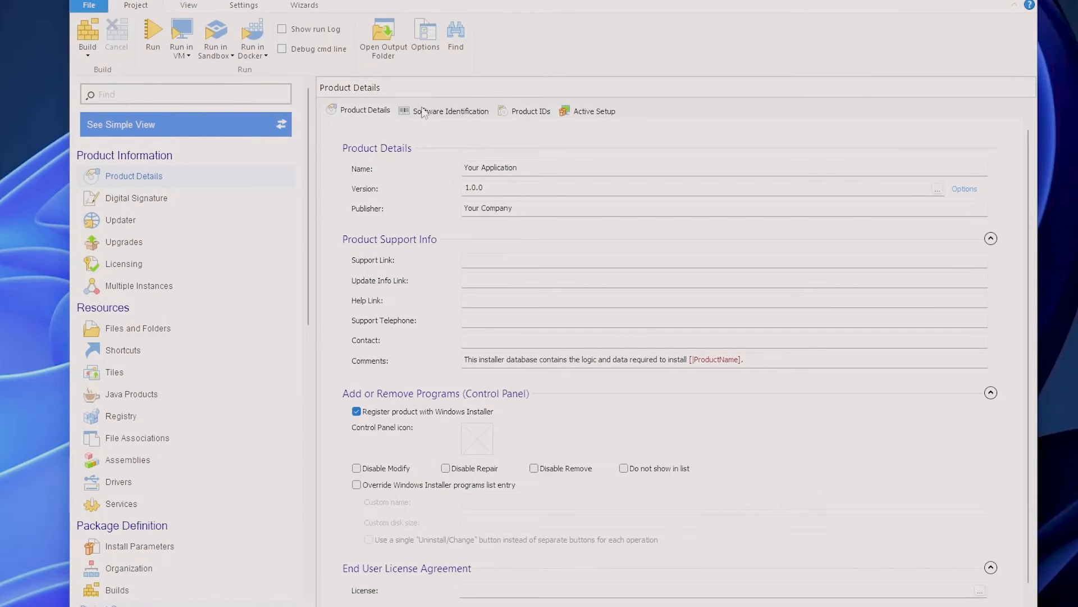
{"action": "mouse_move", "coordinate": [422, 111]}
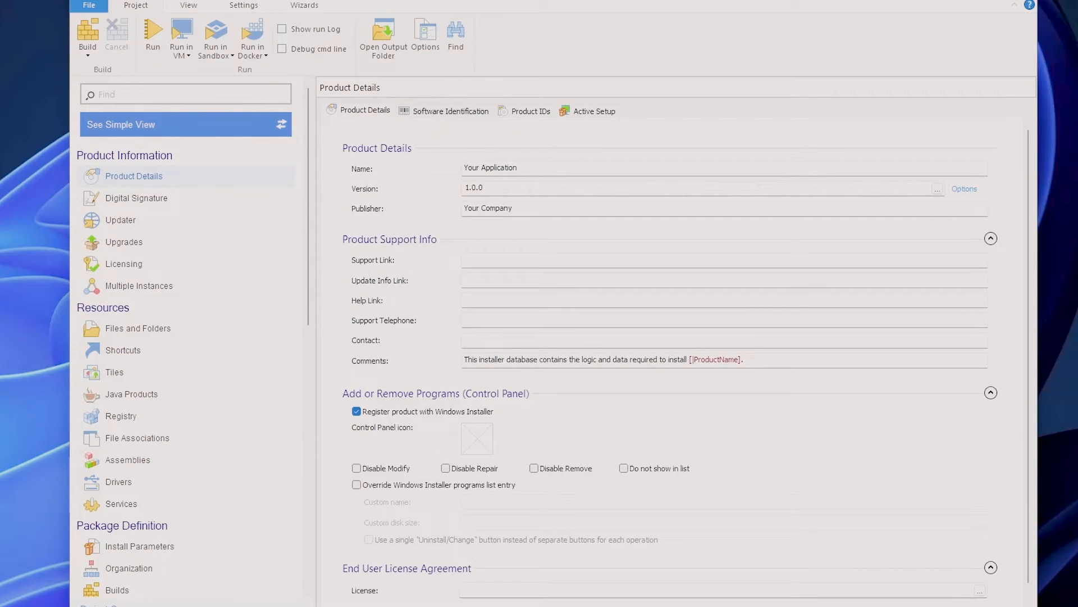
{"action": "mouse_move", "coordinate": [153, 431]}
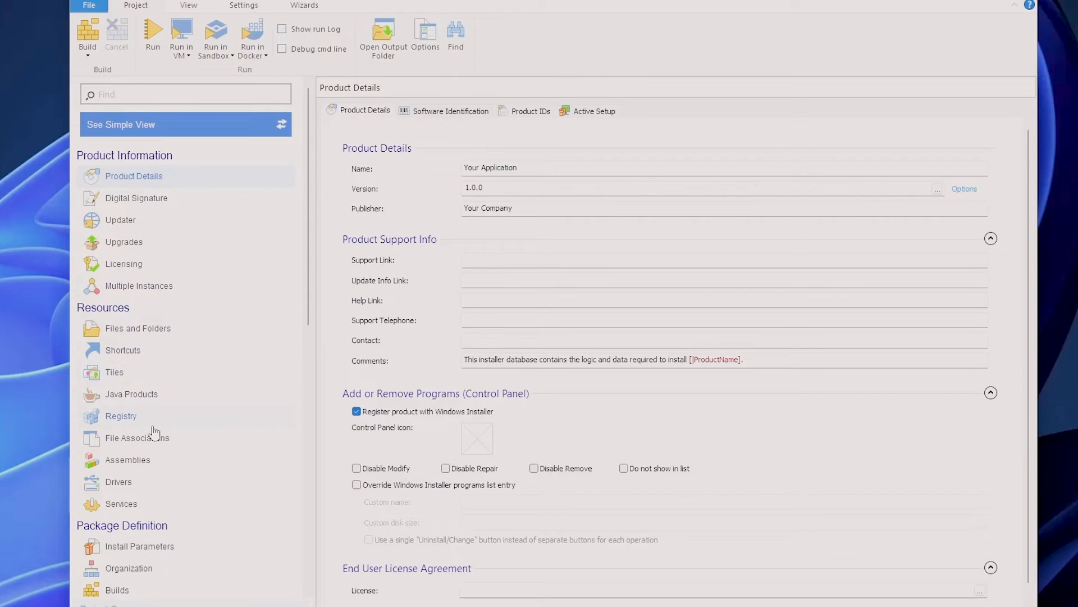
Import the exported .reg file into the project's Registry page via Import REG > Import File.
{"action": "left_click", "coordinate": [120, 415]}
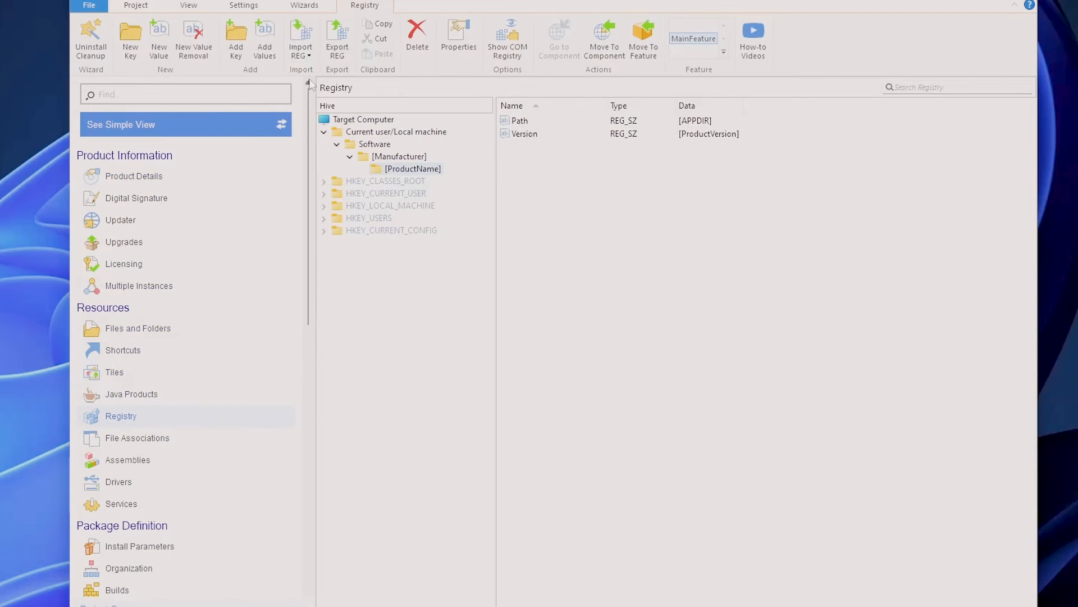
{"action": "left_click", "coordinate": [300, 38]}
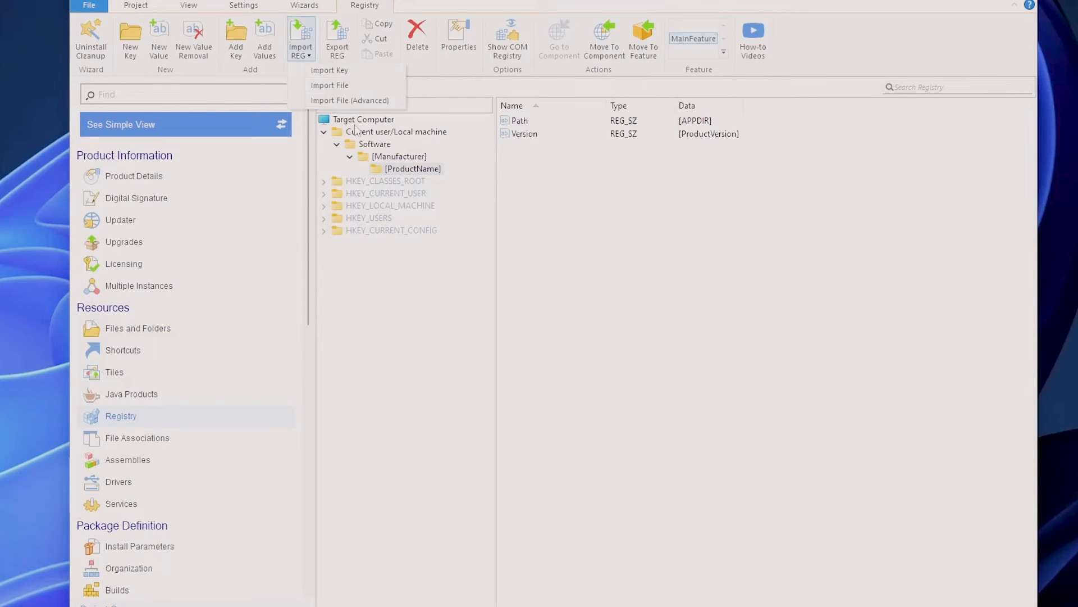
{"action": "left_click", "coordinate": [329, 85]}
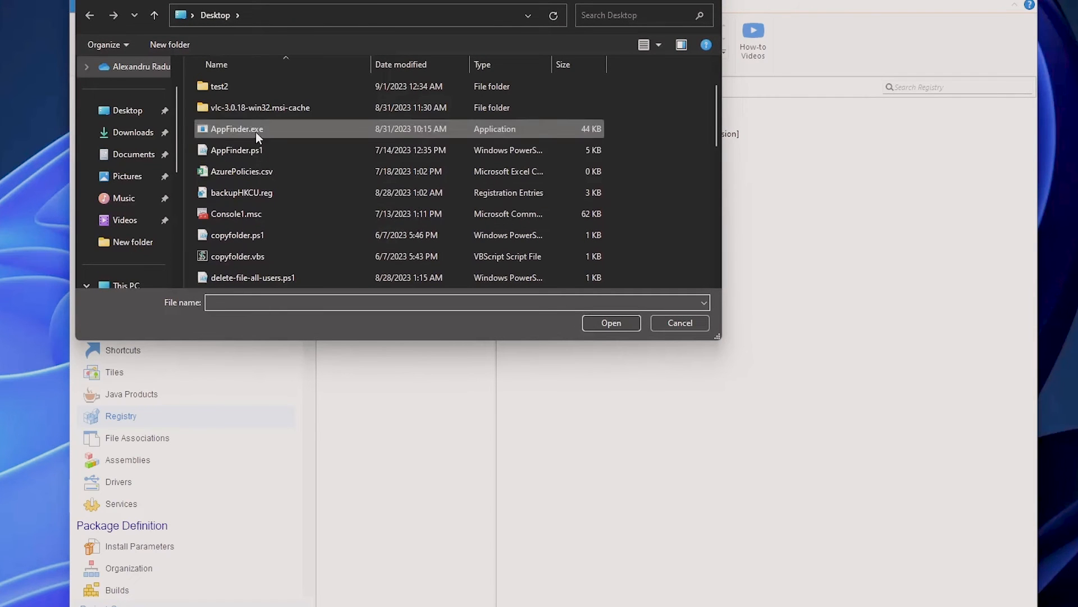
{"action": "left_click", "coordinate": [610, 322]}
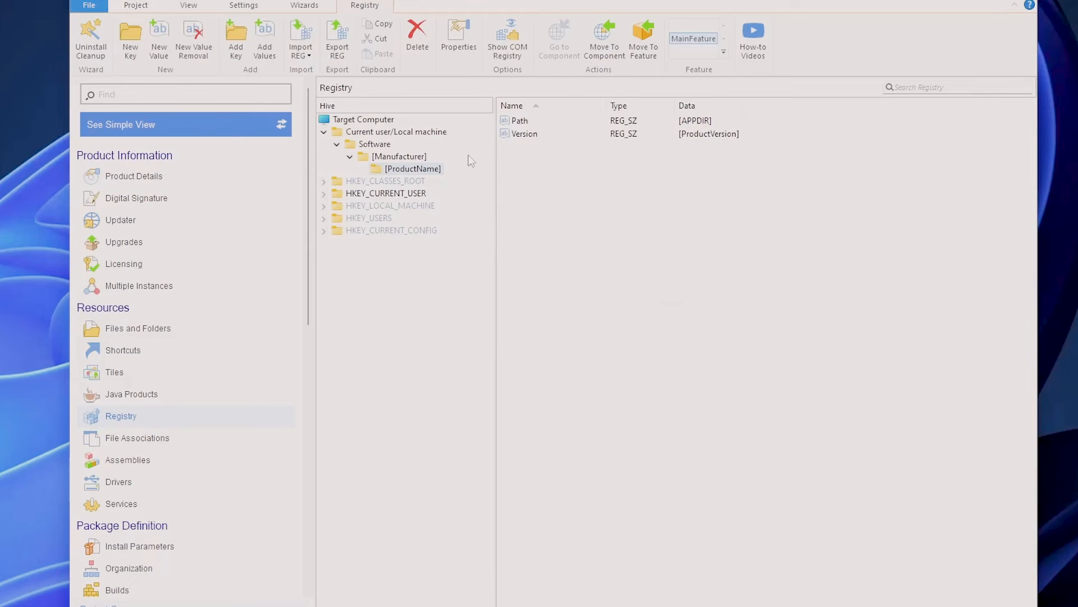
Expand HKEY_CURRENT_USER down to Software\Microsoft\Windows\CurrentVersion\Run and reopen the Import REG options.
{"action": "left_click", "coordinate": [323, 193]}
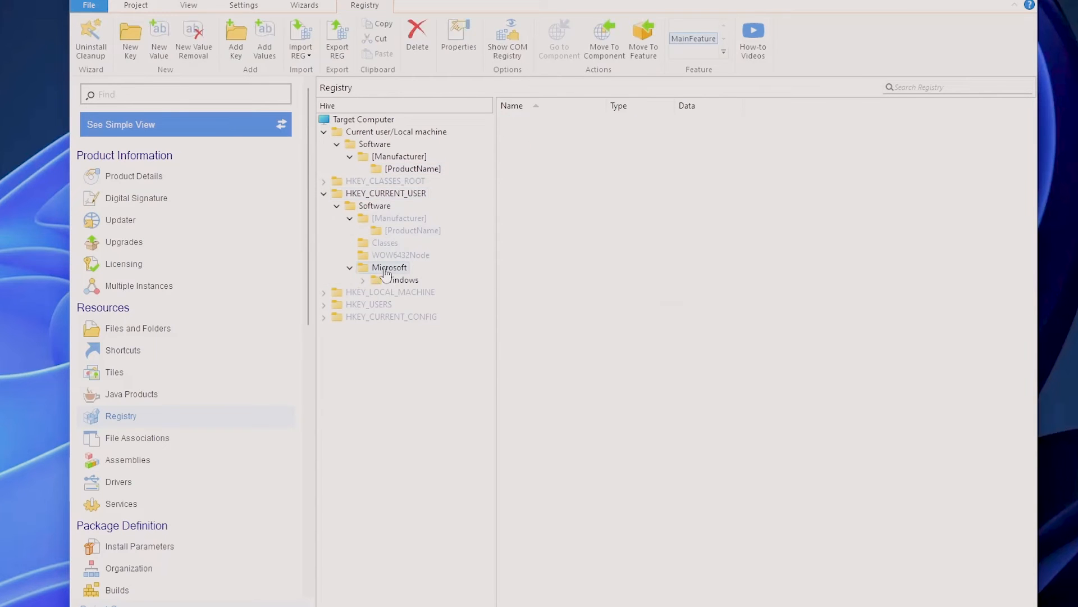
{"action": "left_click", "coordinate": [325, 292]}
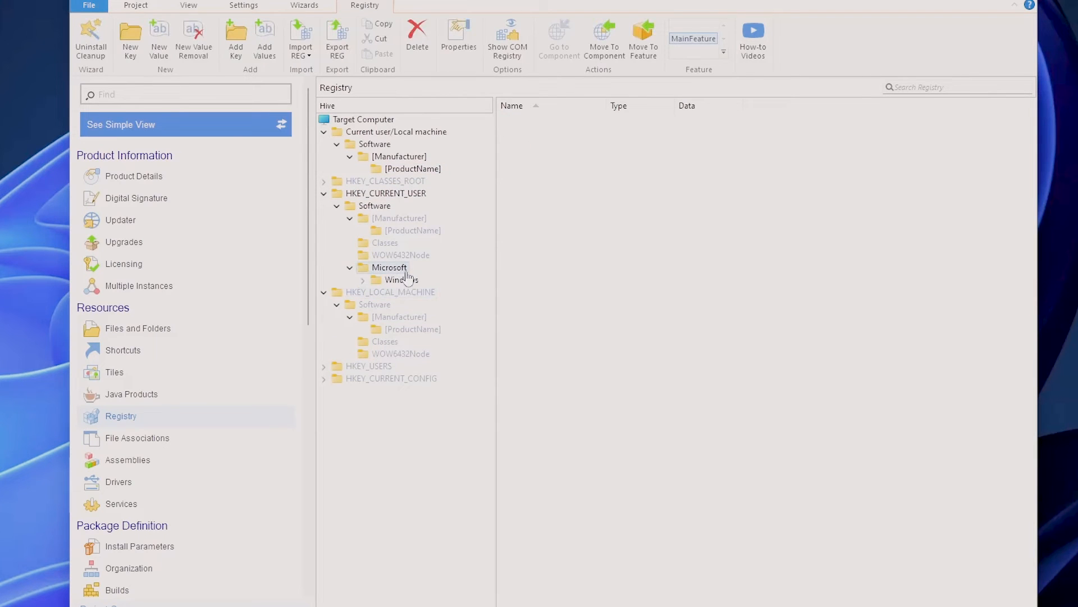
{"action": "left_click", "coordinate": [363, 279]}
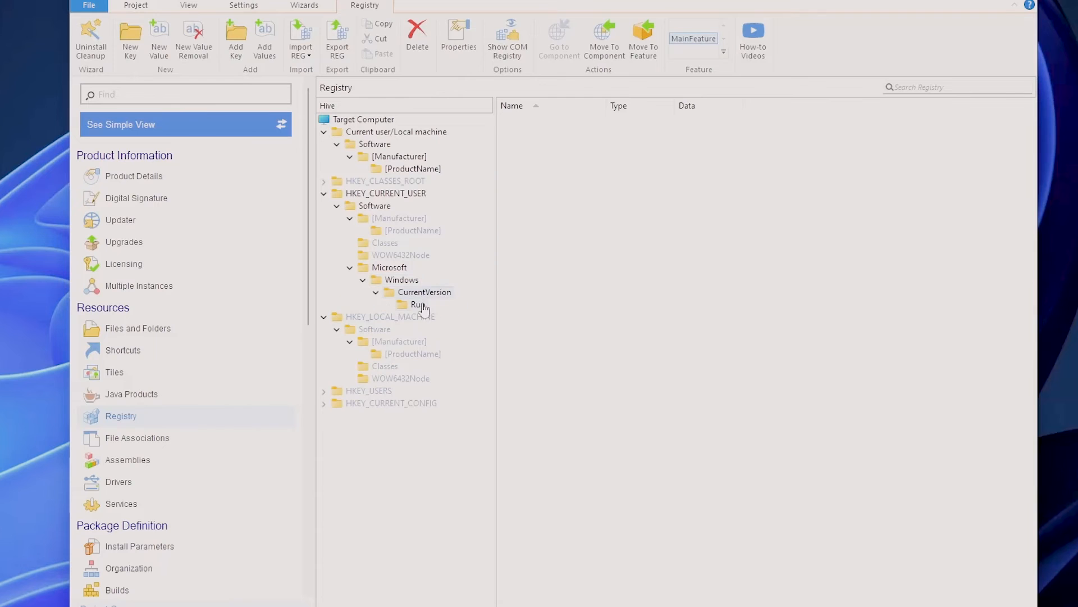
{"action": "left_click", "coordinate": [300, 38]}
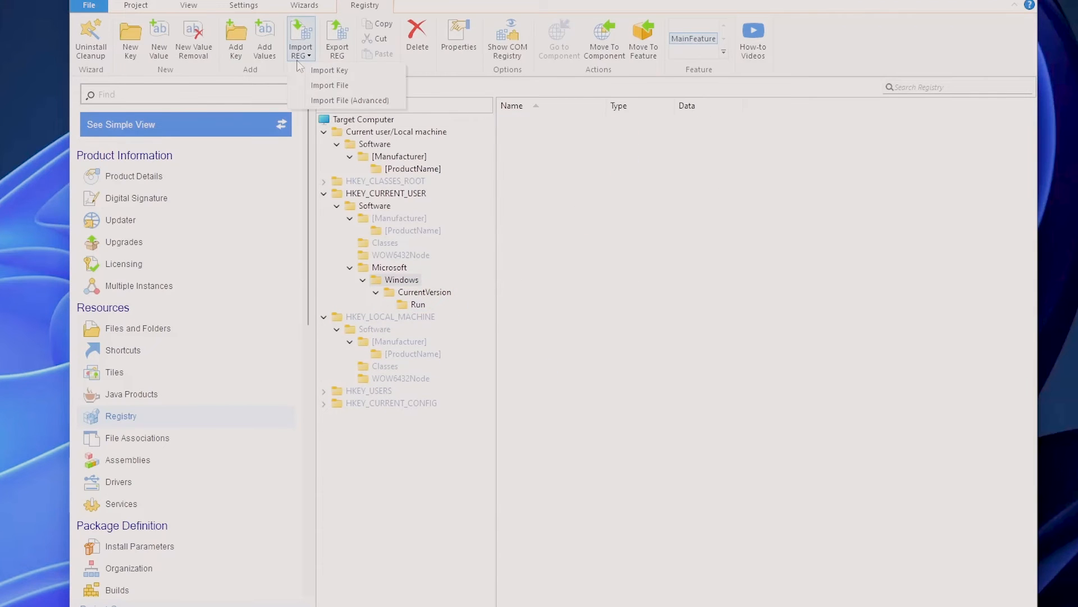
{"action": "left_click", "coordinate": [329, 70]}
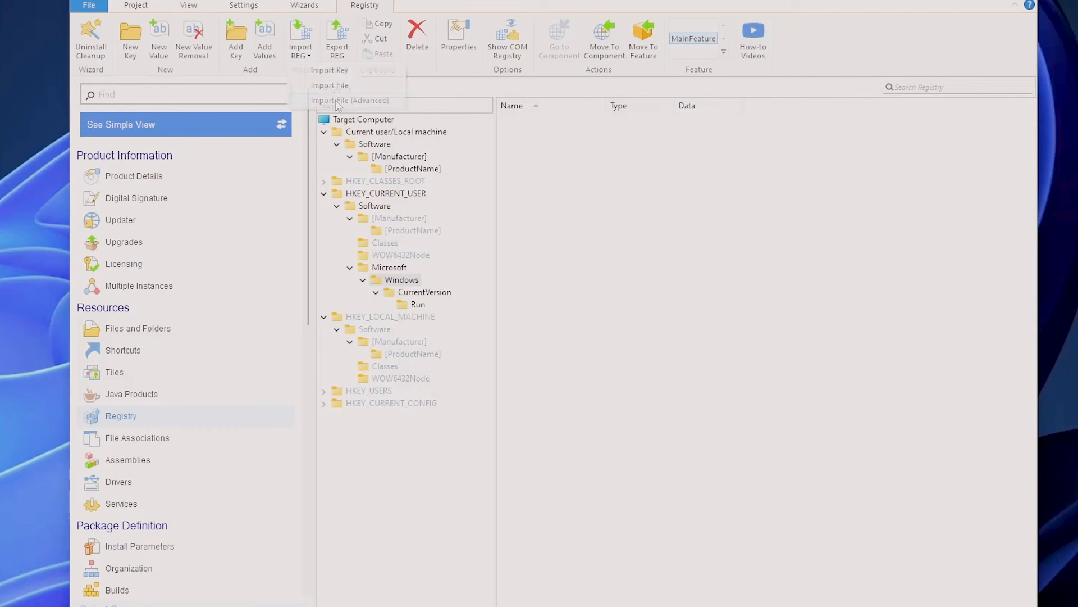
{"action": "left_click", "coordinate": [350, 100]}
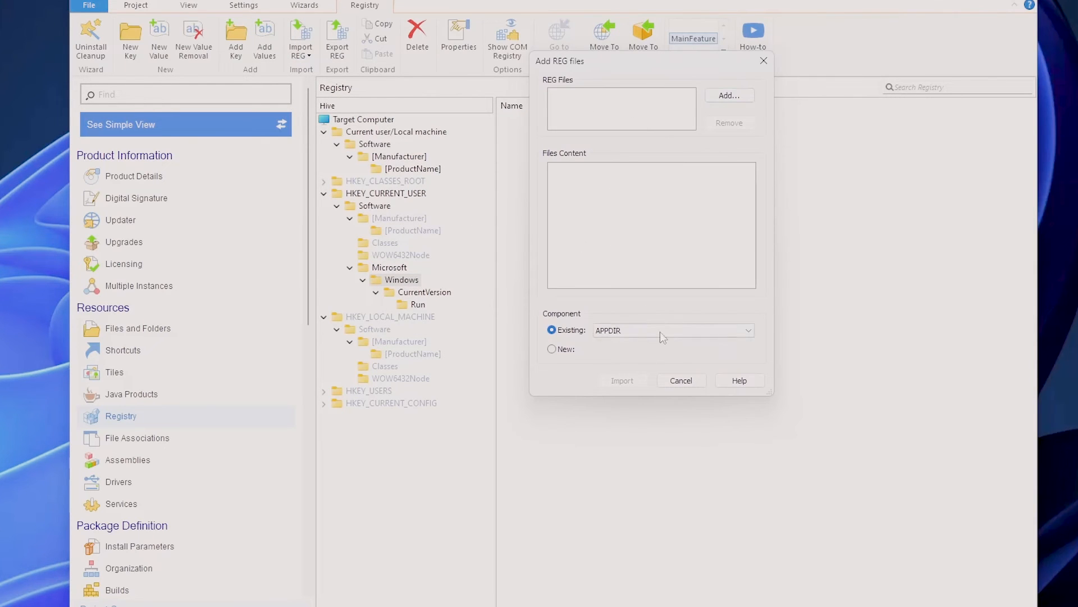
{"action": "left_click", "coordinate": [748, 330]}
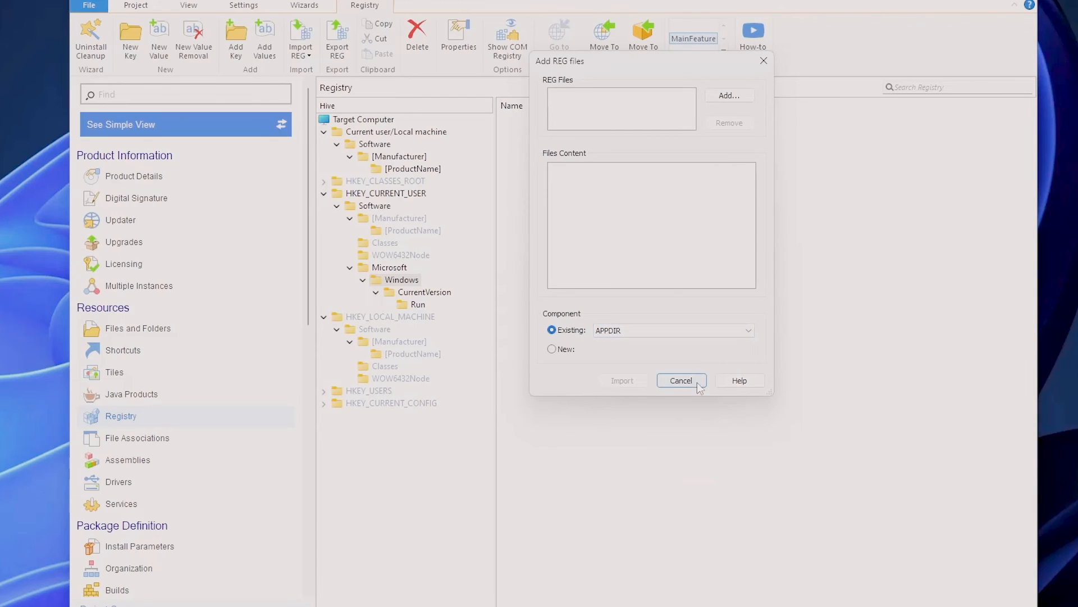
{"action": "left_click", "coordinate": [681, 380]}
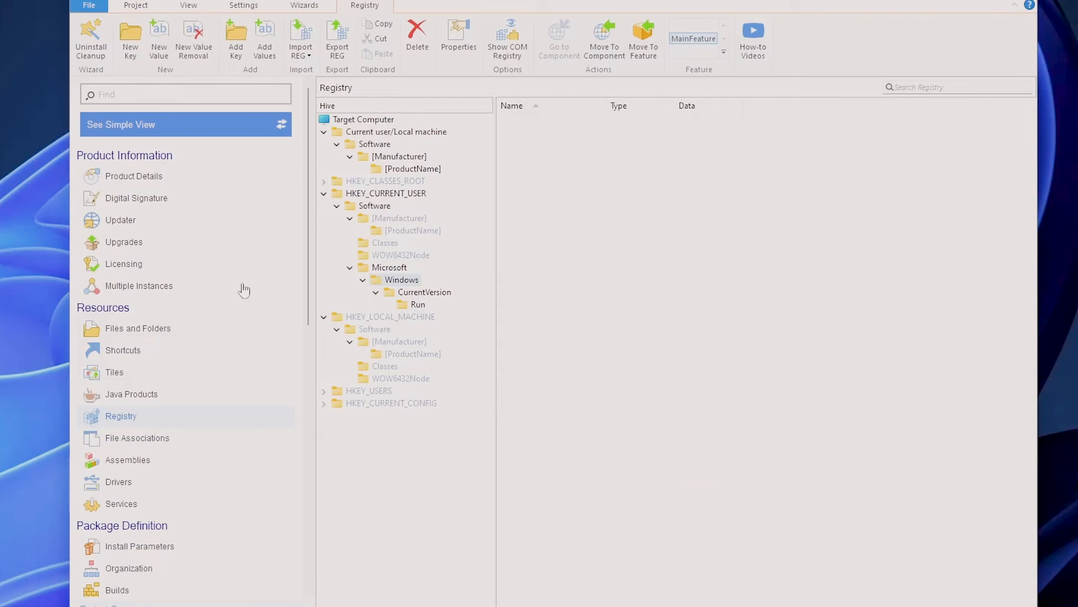
{"action": "mouse_move", "coordinate": [445, 297]}
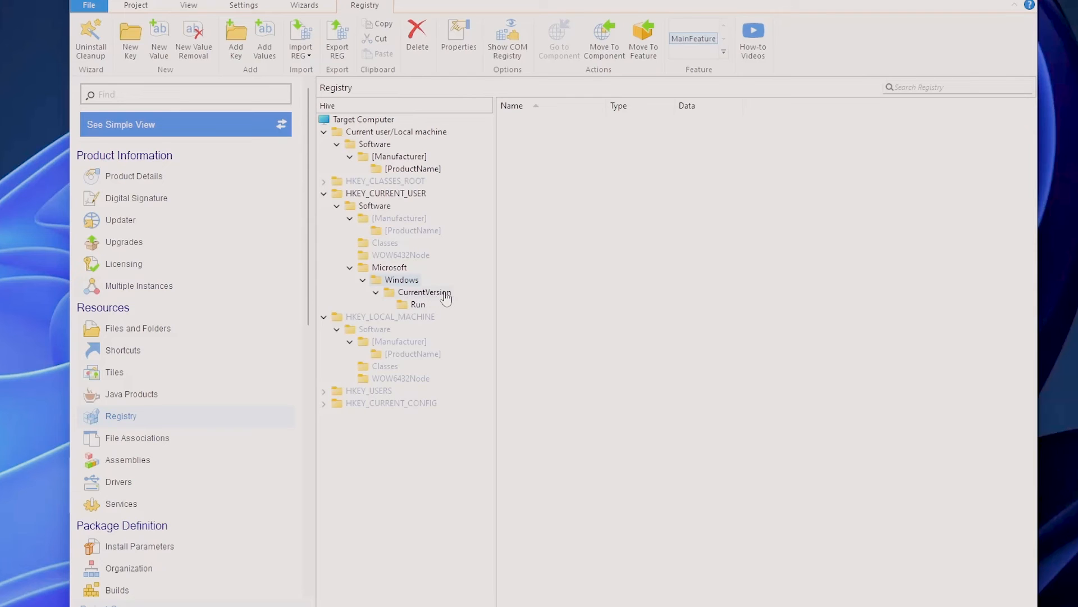
{"action": "mouse_move", "coordinate": [428, 281]}
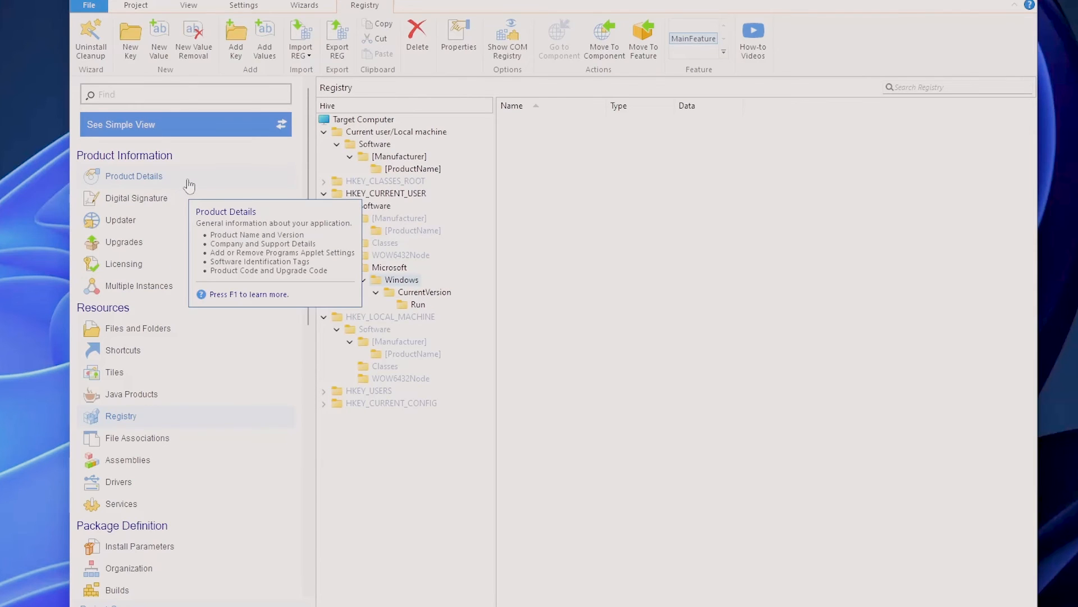
Add the default Active Setup command msiexec /fou [ProductCode] /qb, then list the Run key's values.
{"action": "left_click", "coordinate": [133, 175]}
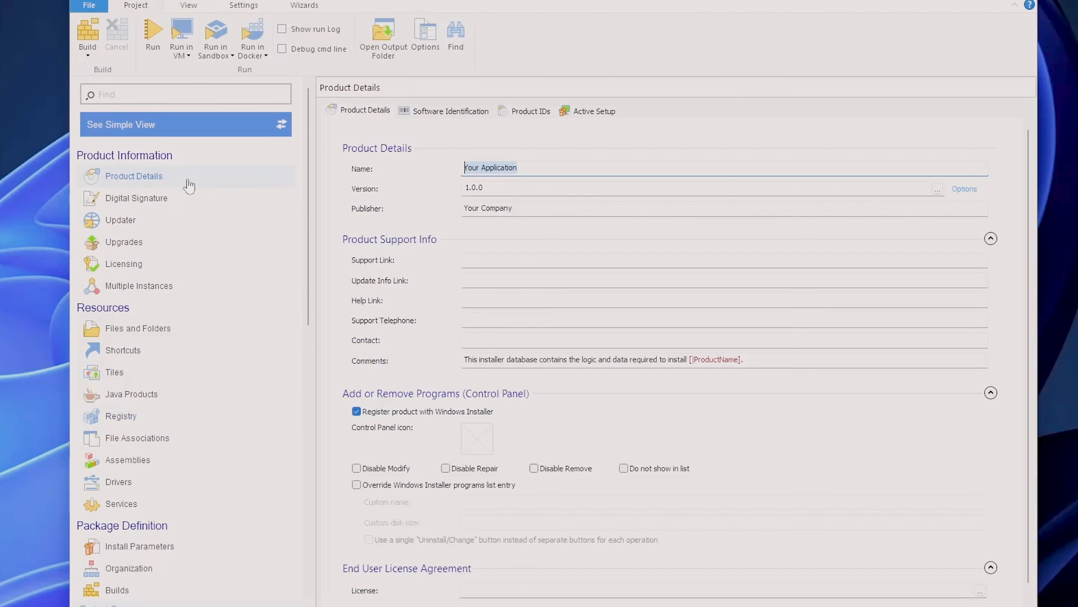
{"action": "mouse_move", "coordinate": [130, 180]}
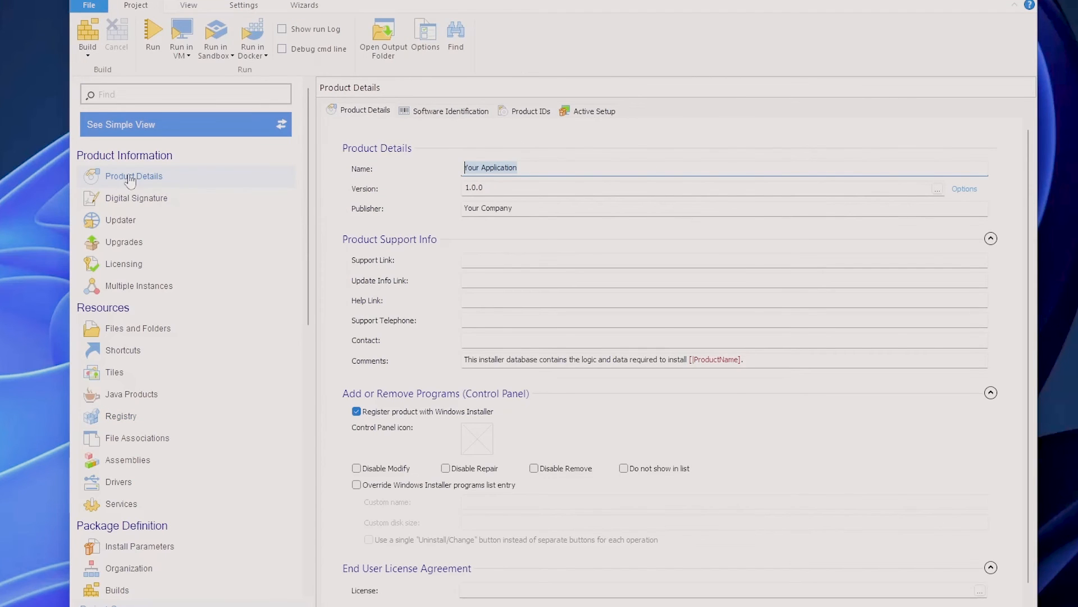
{"action": "left_click", "coordinate": [594, 111]}
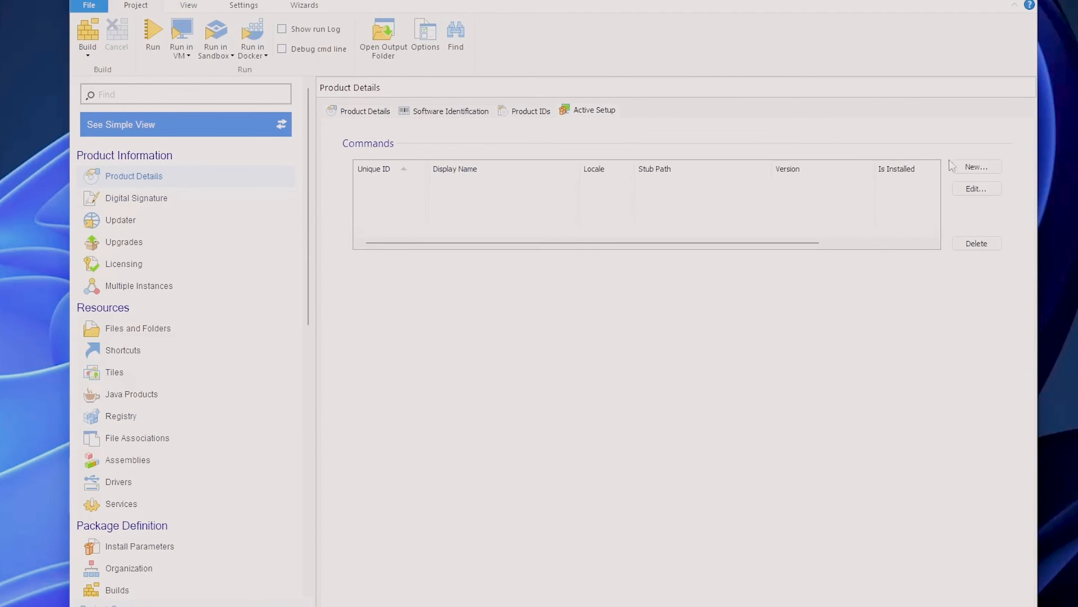
{"action": "left_click", "coordinate": [976, 166]}
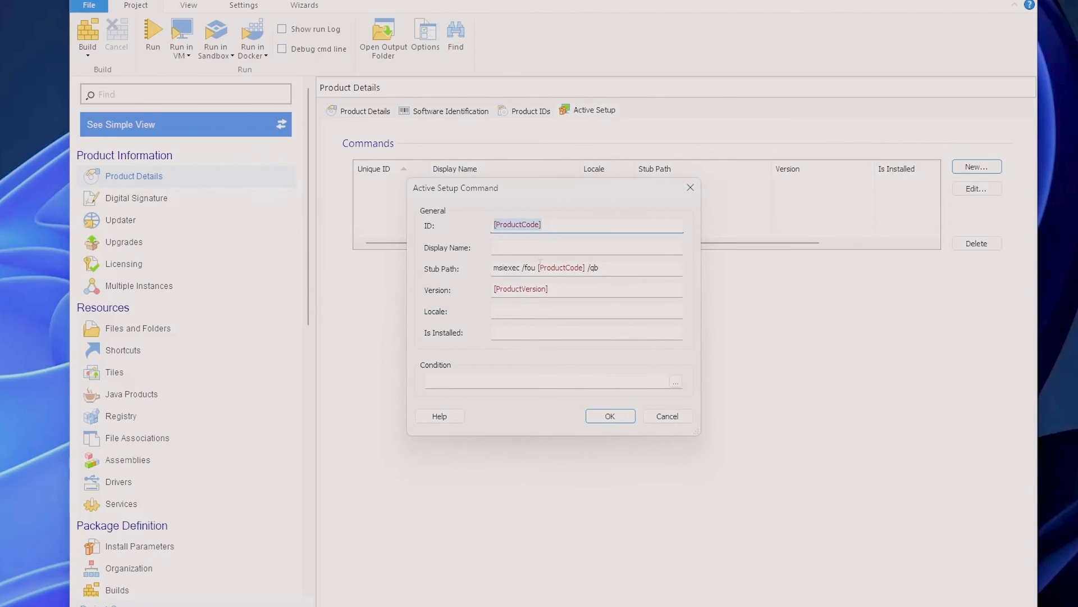
{"action": "left_click", "coordinate": [608, 415]}
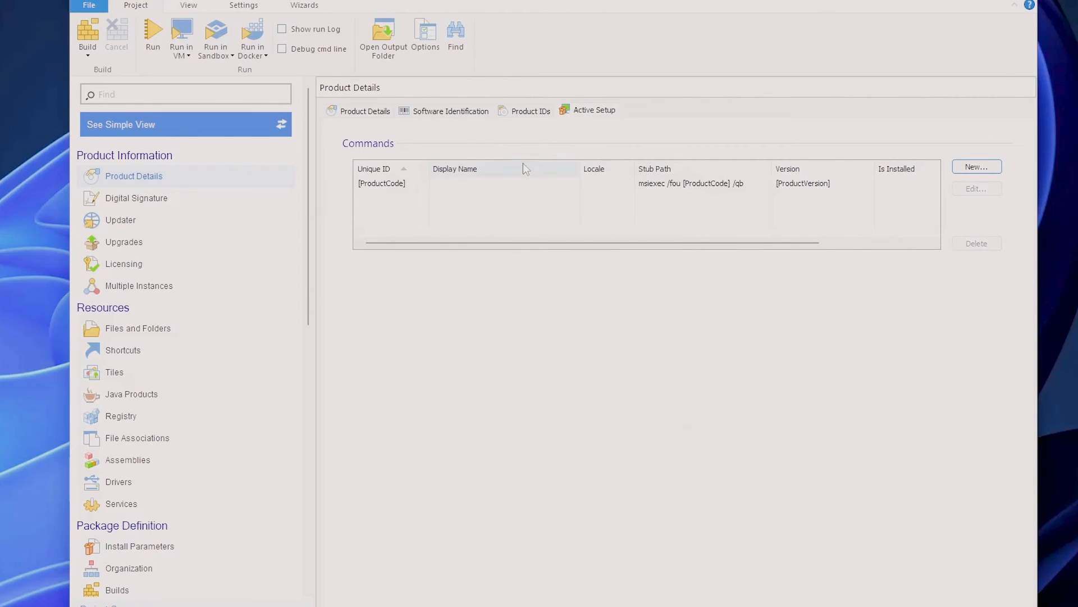
{"action": "mouse_move", "coordinate": [498, 298]}
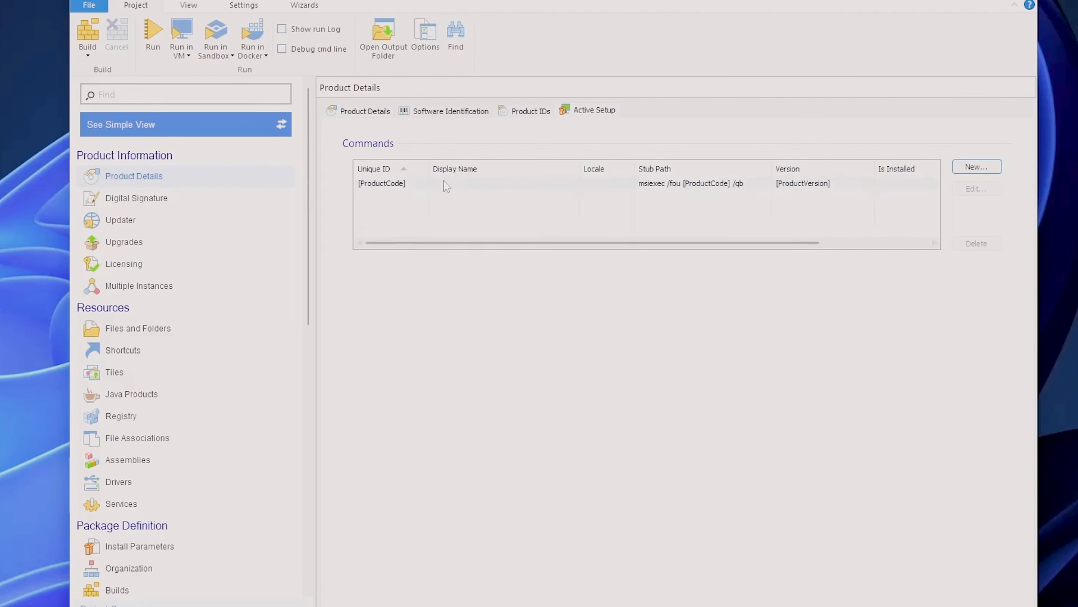
{"action": "left_click", "coordinate": [120, 415]}
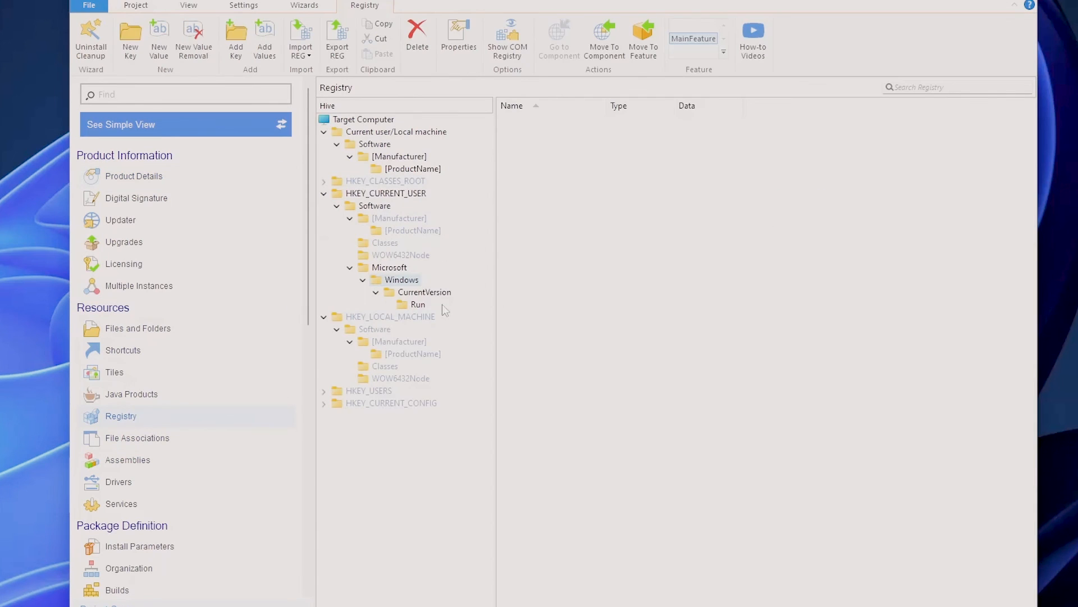
{"action": "left_click", "coordinate": [417, 304]}
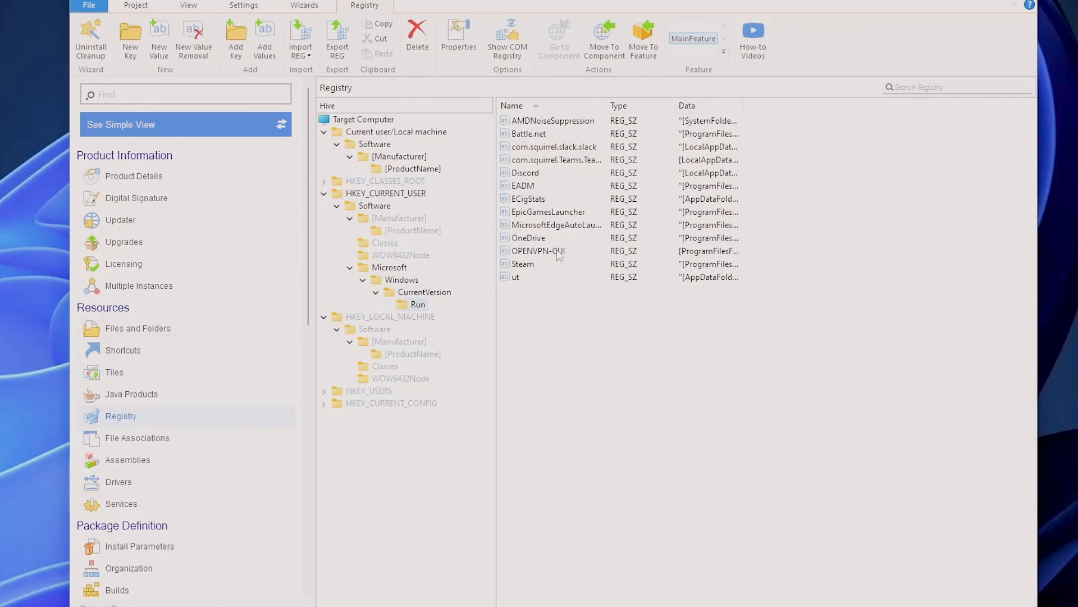